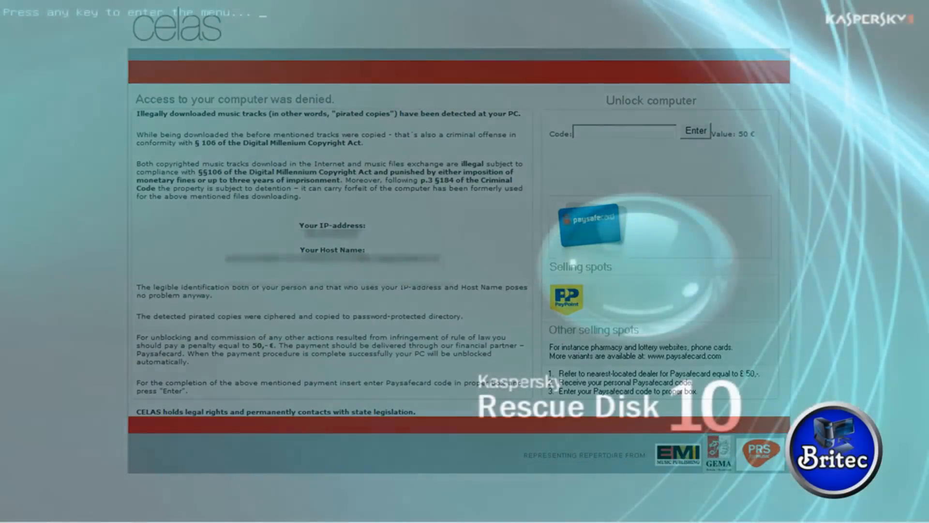
- Enter the Kaspersky Rescue Disk boot menu and start graphic mode
key("enter")
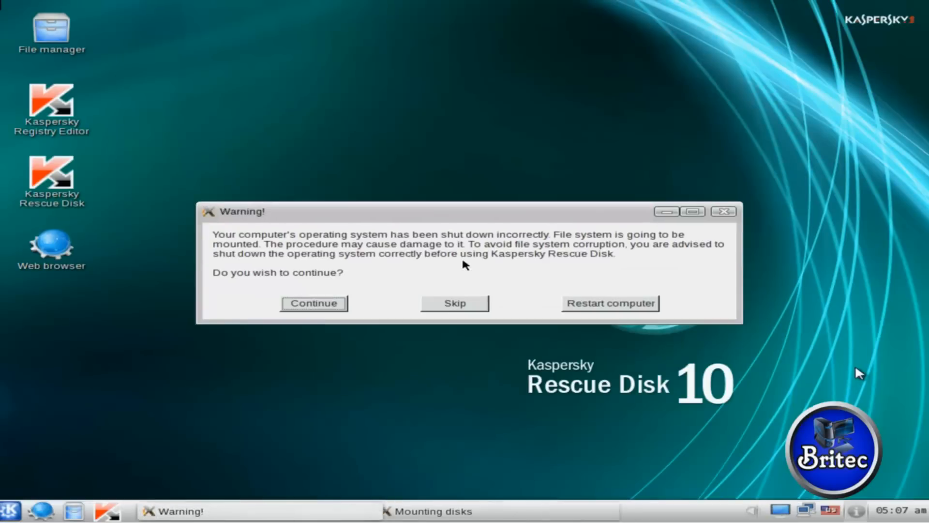
mouse_move(586, 337)
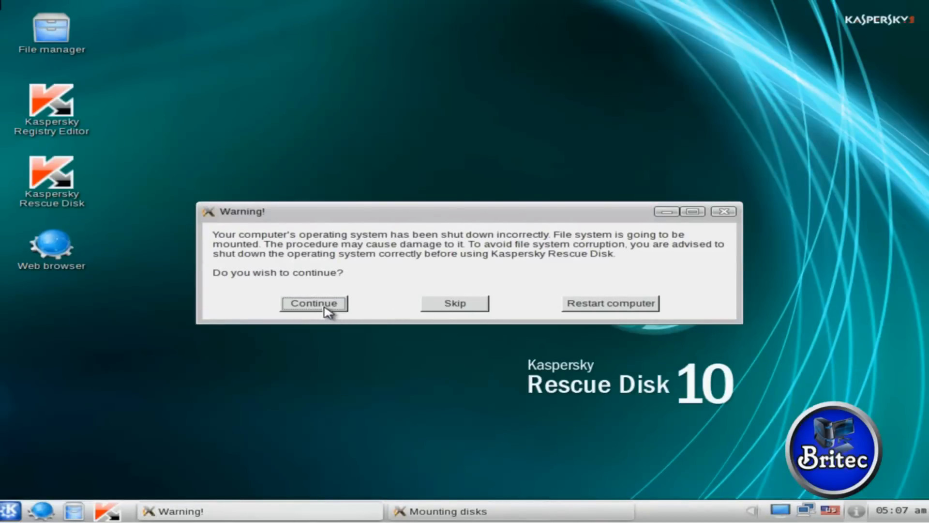
- Continue mounting the disks despite the warning, then launch and exit the Rescue Disk scanner
left_click(313, 303)
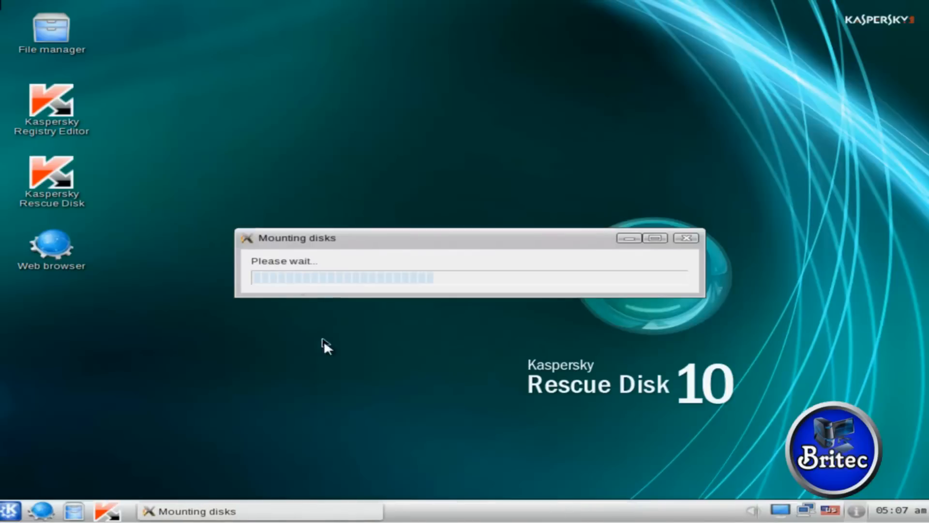
mouse_move(348, 381)
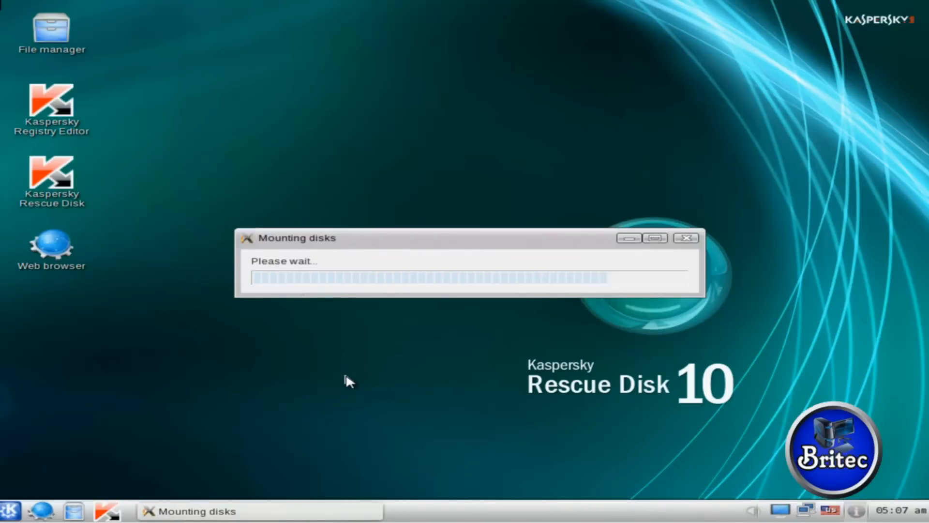
mouse_move(157, 341)
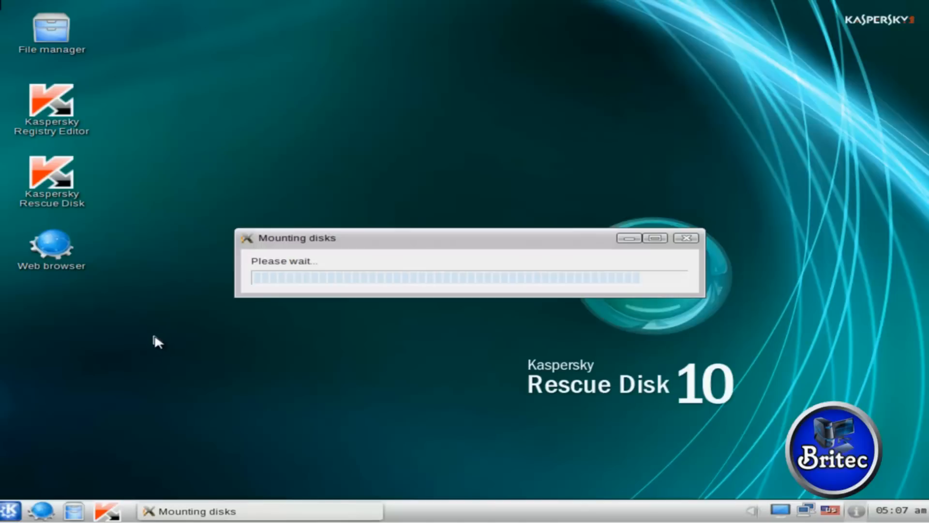
mouse_move(44, 143)
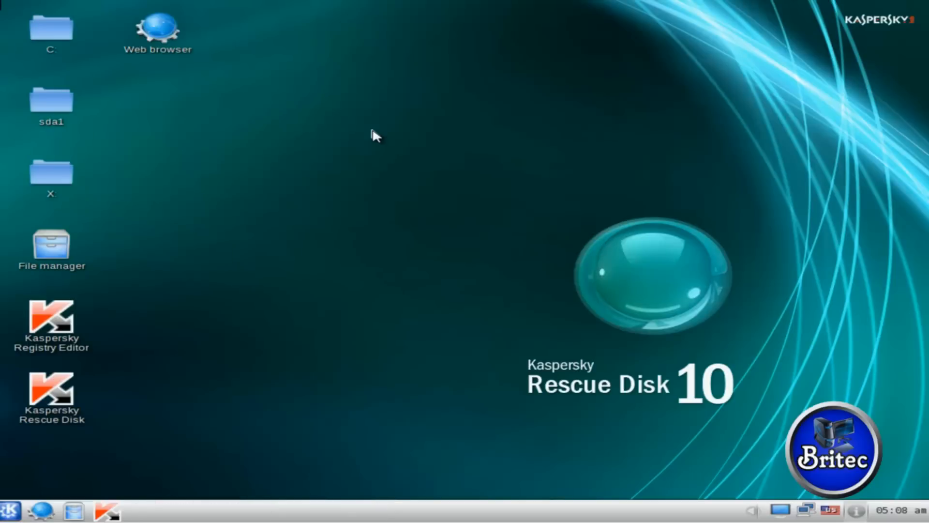
double_click(52, 385)
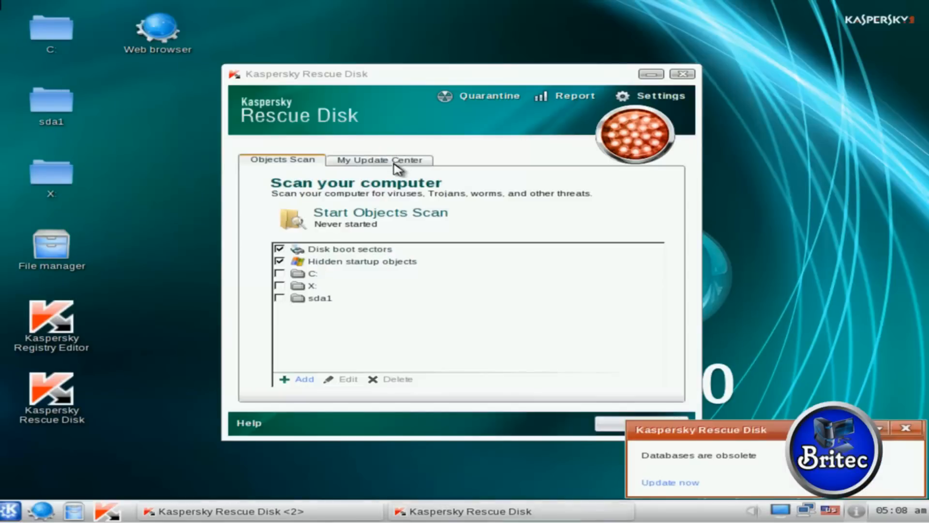
mouse_move(395, 310)
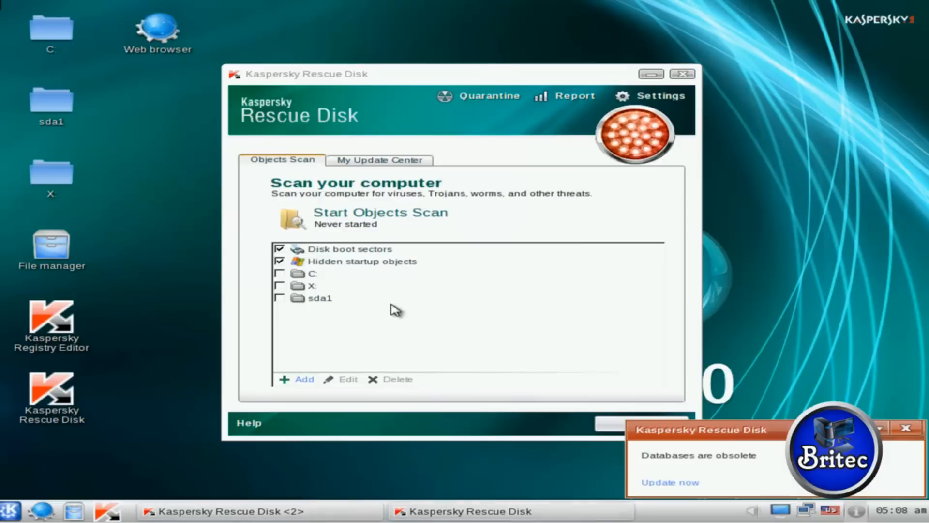
left_click(682, 74)
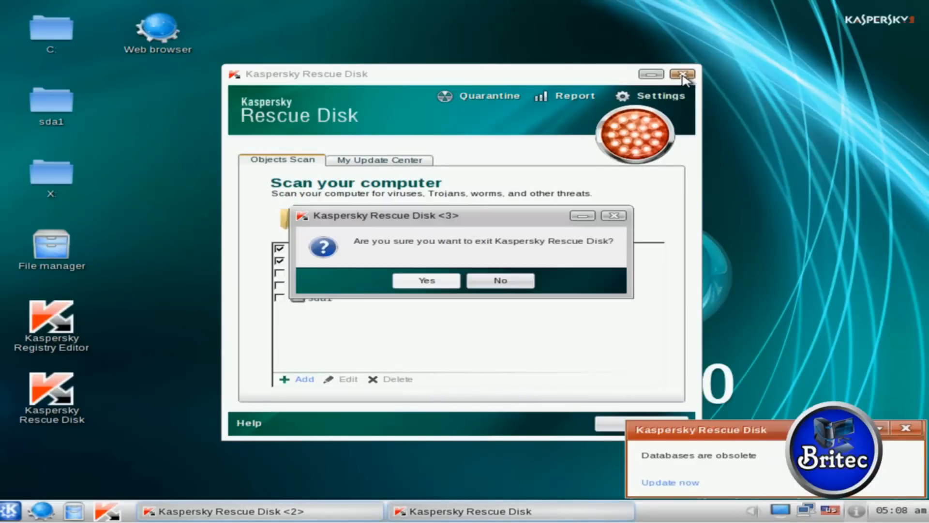
left_click(425, 280)
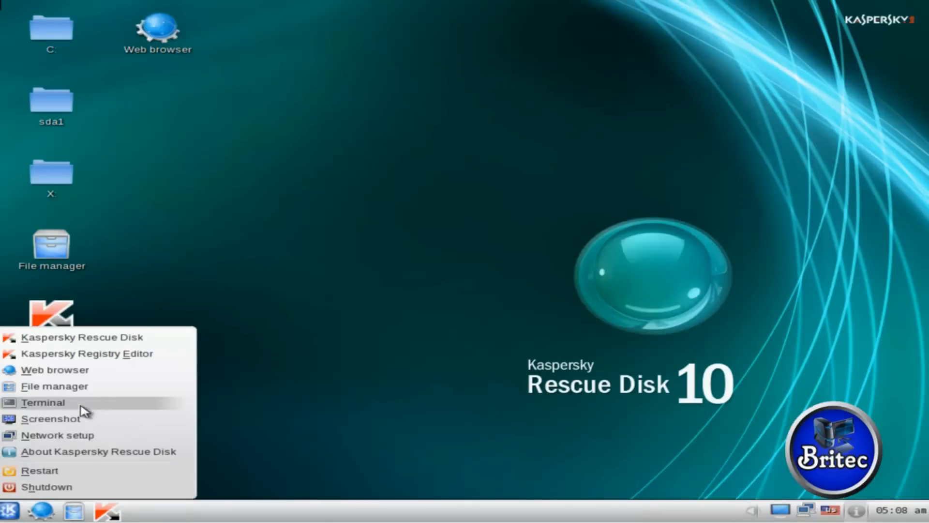
- Run windowsunlocker in a root terminal to delete the suspicious Userinit registry value
left_click(43, 402)
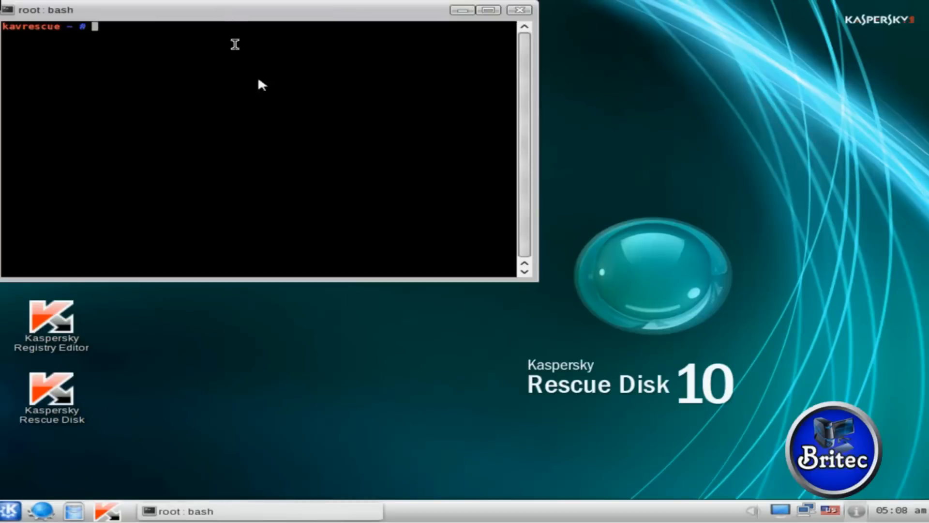
type("win")
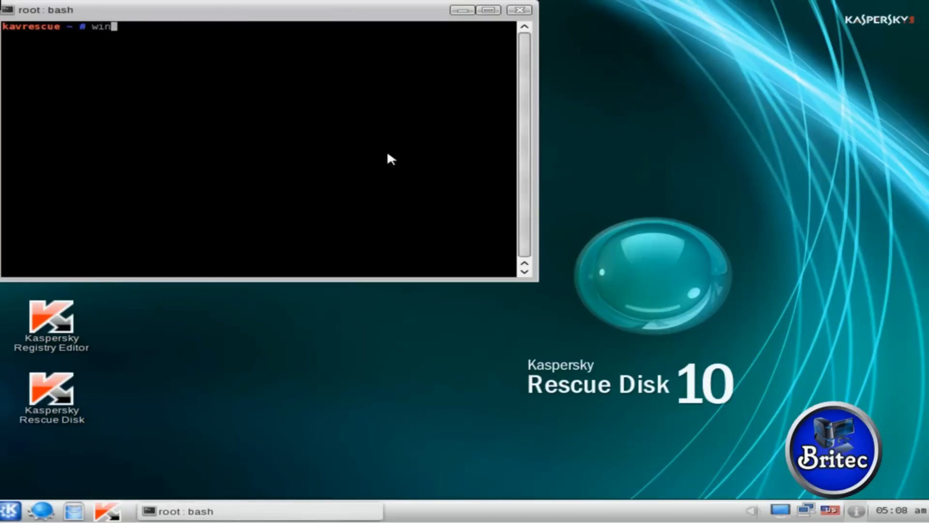
type("dowsu")
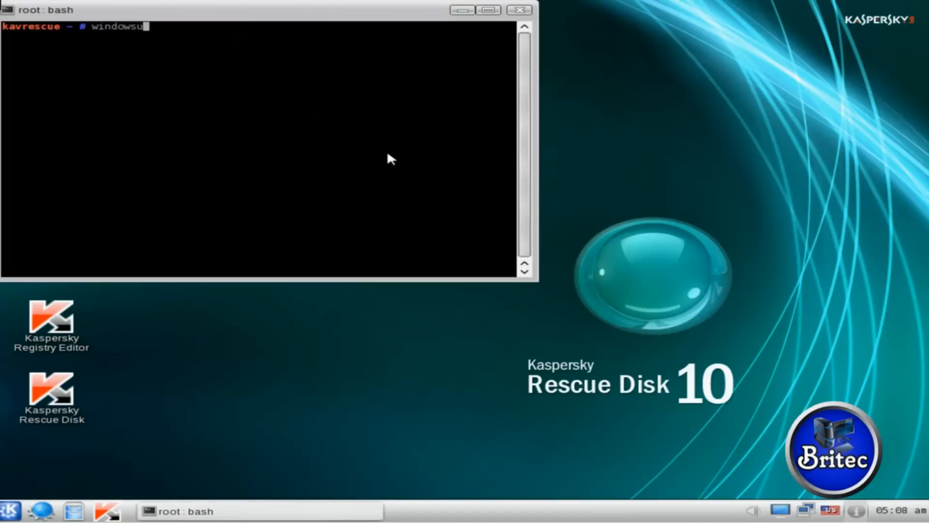
type("nlocker")
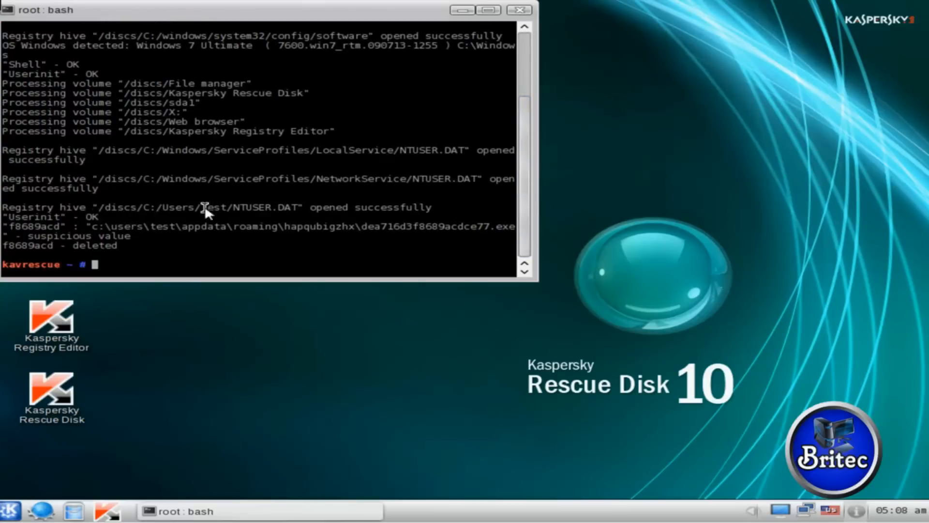
mouse_move(374, 254)
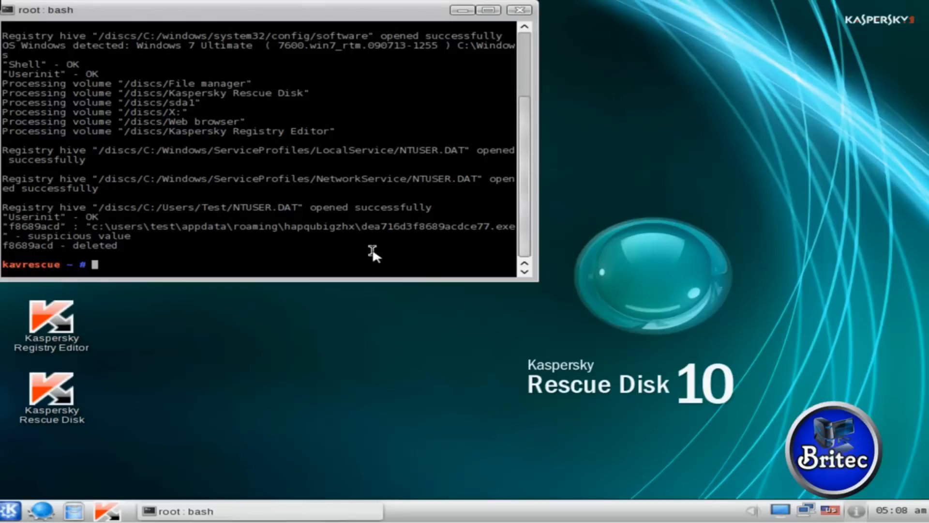
mouse_move(165, 236)
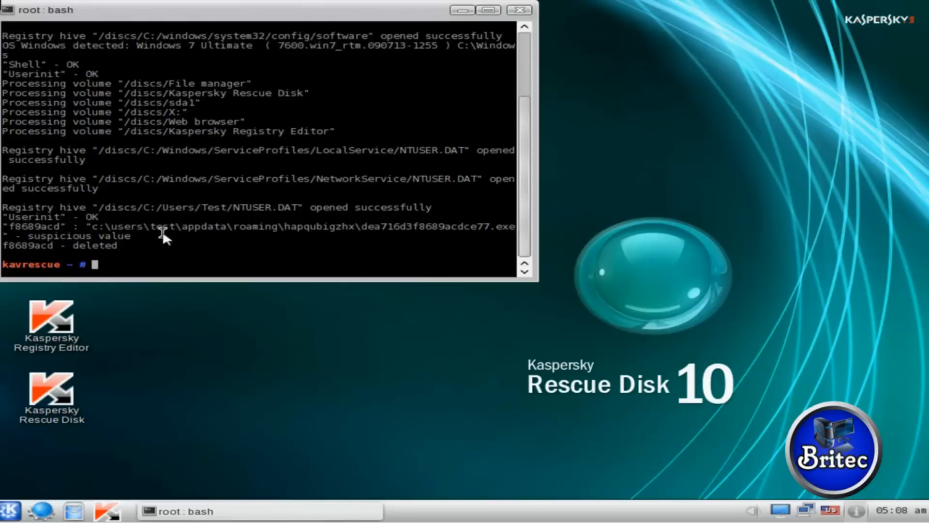
mouse_move(121, 258)
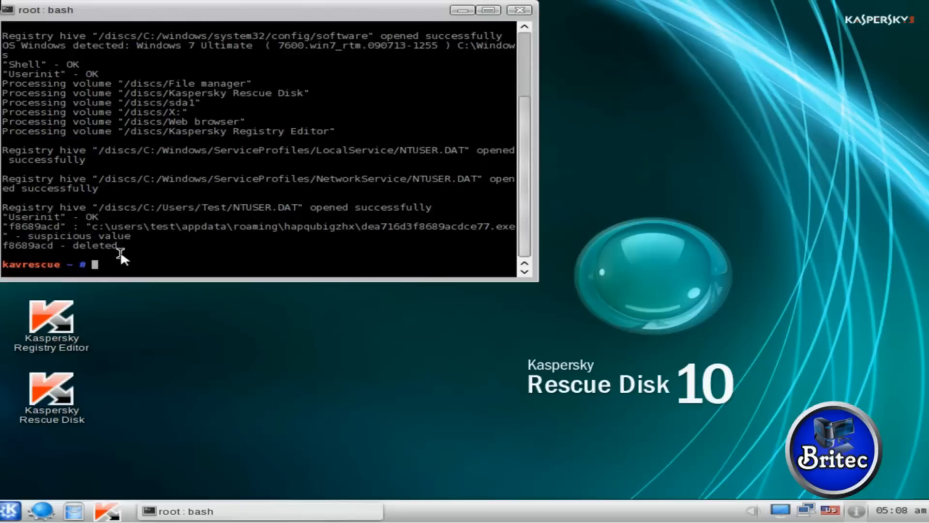
mouse_move(544, 39)
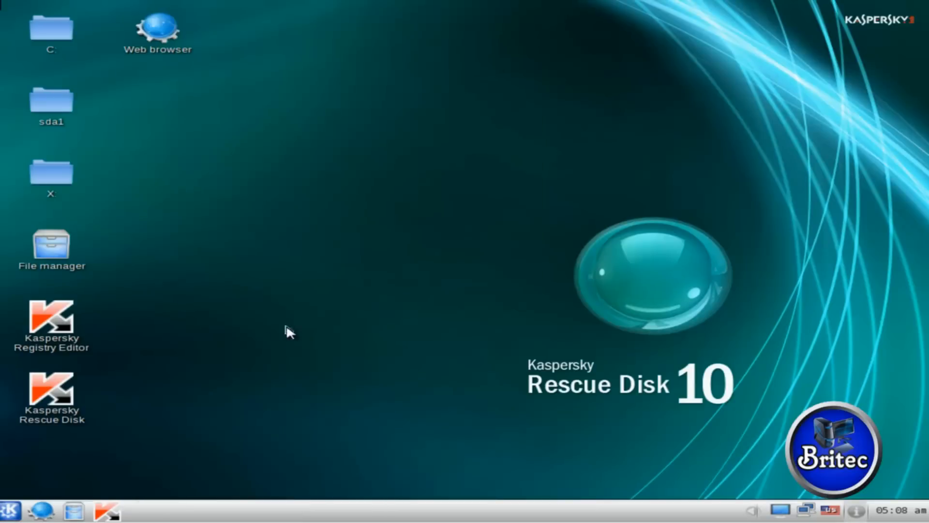
mouse_move(137, 490)
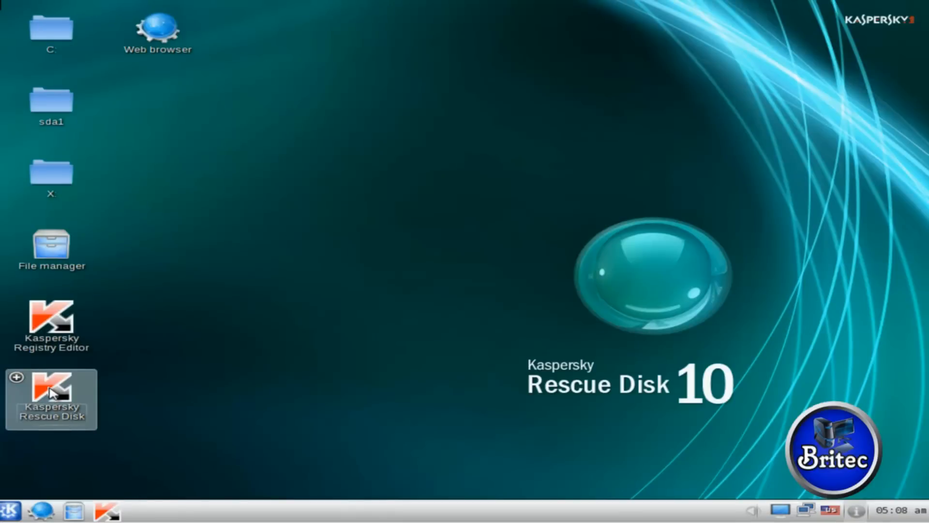
- Launch the Rescue Disk scanner and tick drive C in the Objects Scan list
double_click(51, 399)
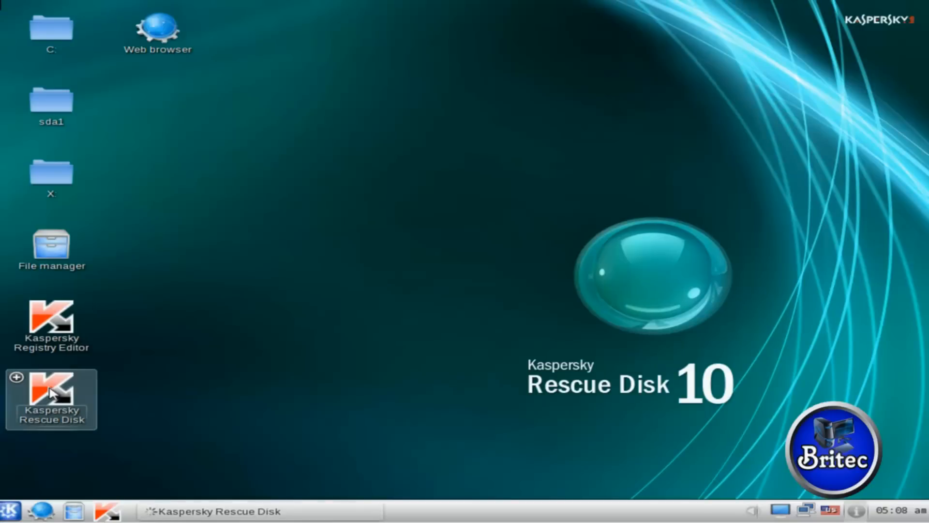
double_click(51, 392)
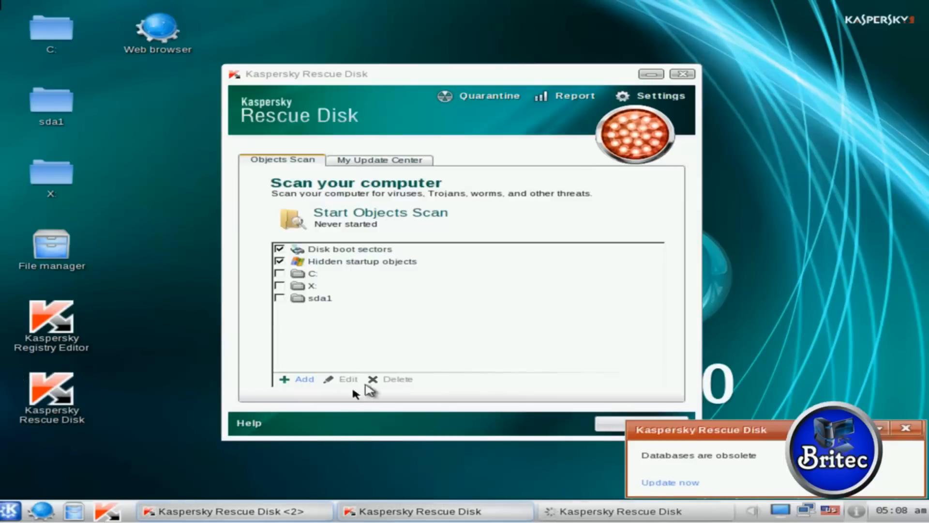
left_click(280, 273)
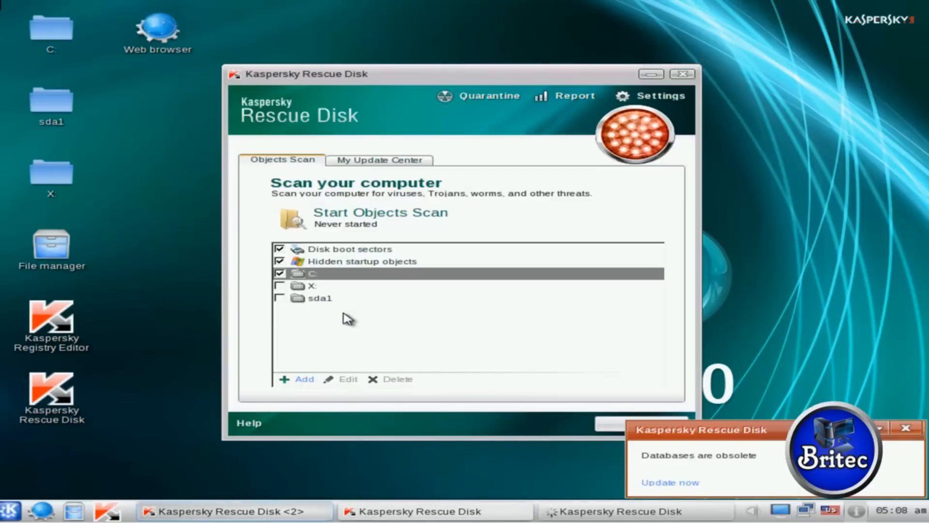
mouse_move(341, 288)
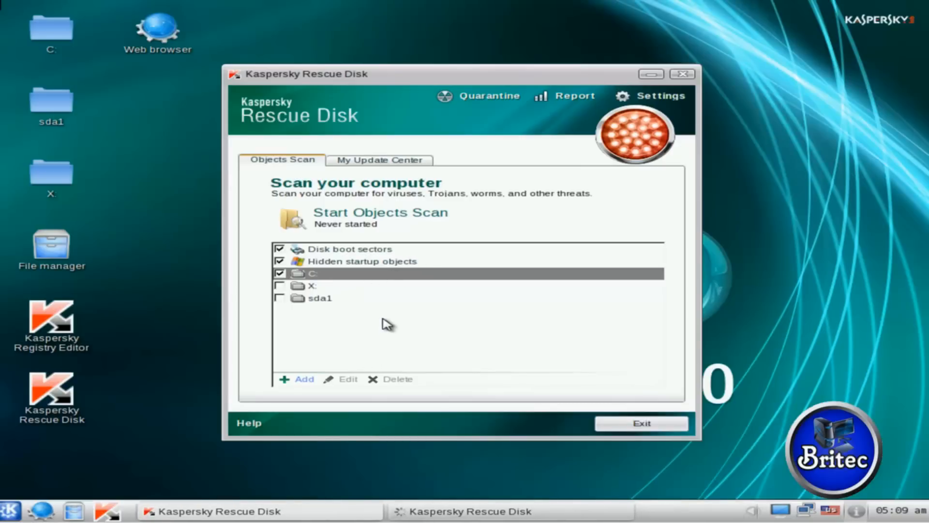
- Update the obsolete virus databases from the Update Center, then return to the scan list with drive C
left_click(380, 160)
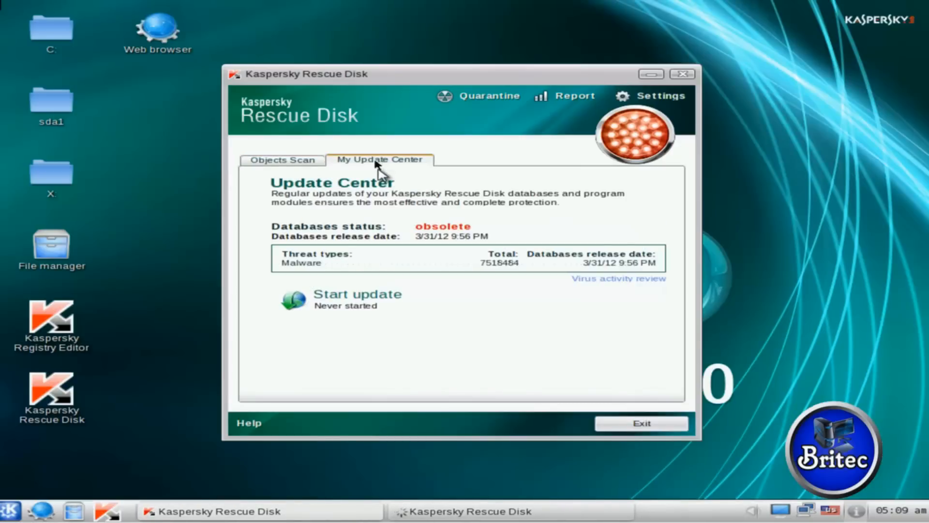
left_click(357, 293)
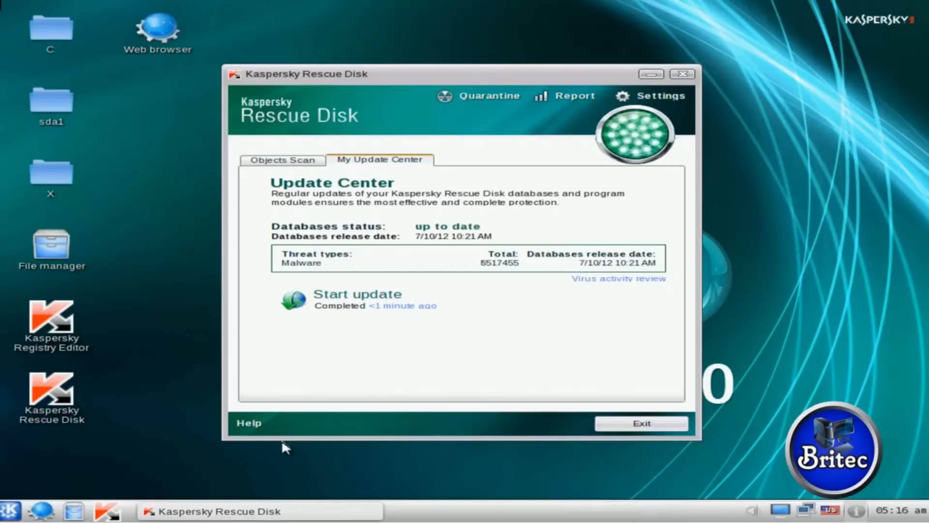
mouse_move(385, 267)
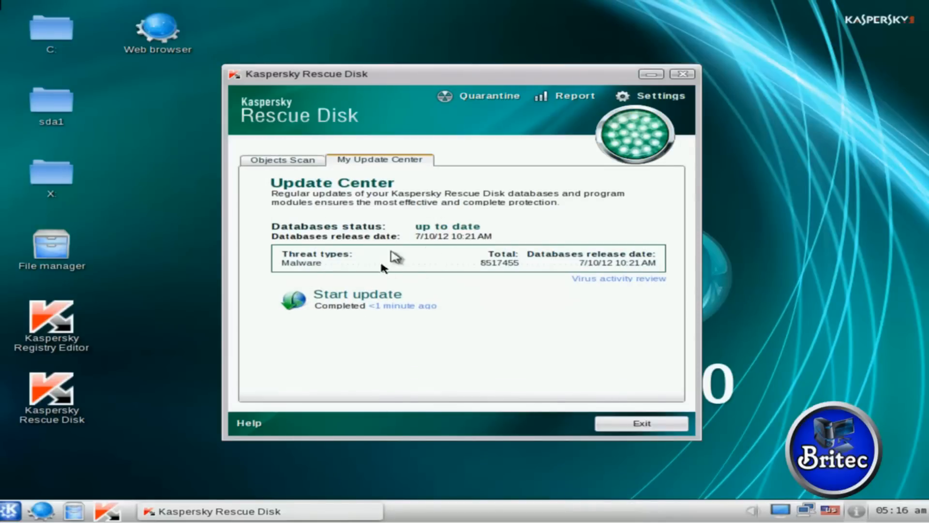
mouse_move(398, 192)
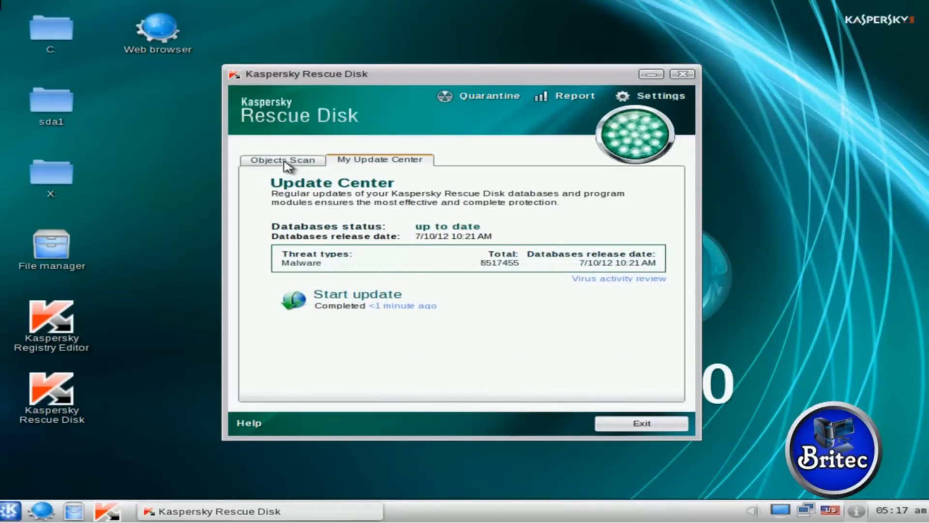
left_click(283, 159)
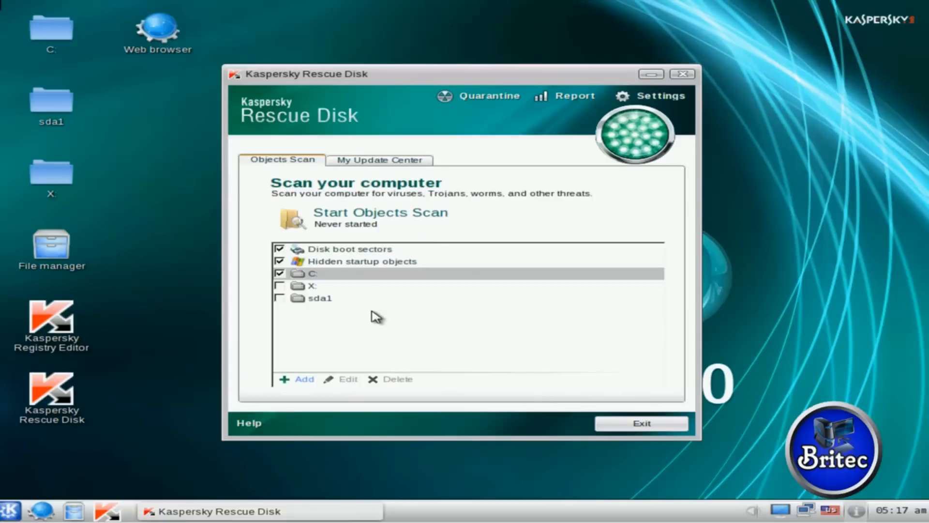
left_click(51, 30)
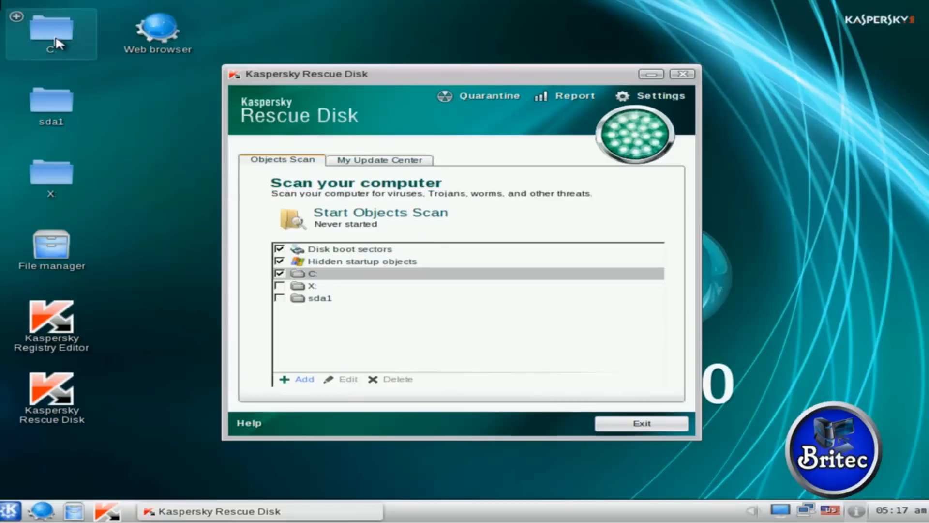
double_click(51, 27)
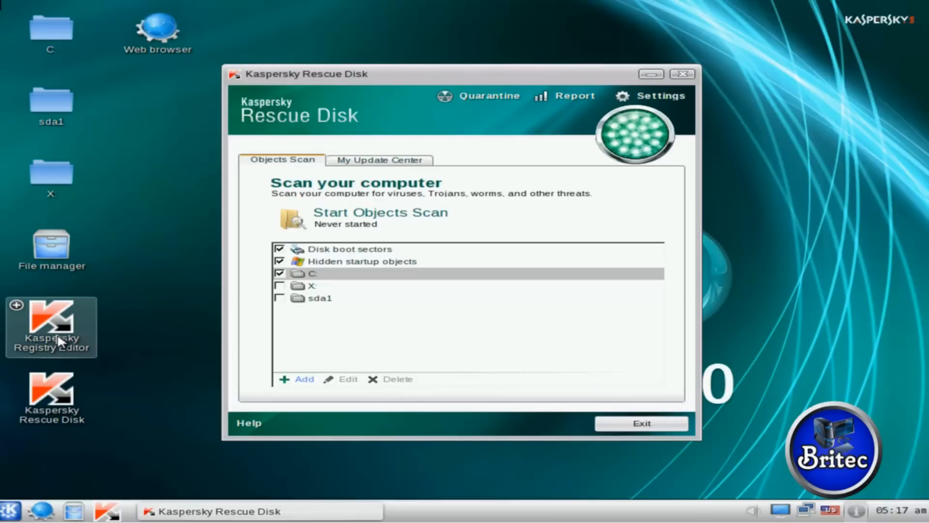
mouse_move(53, 332)
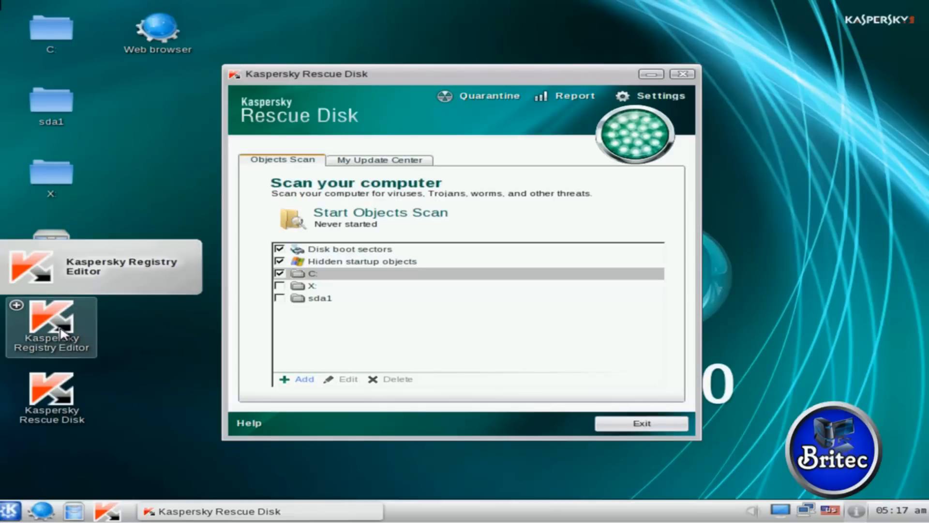
mouse_move(59, 326)
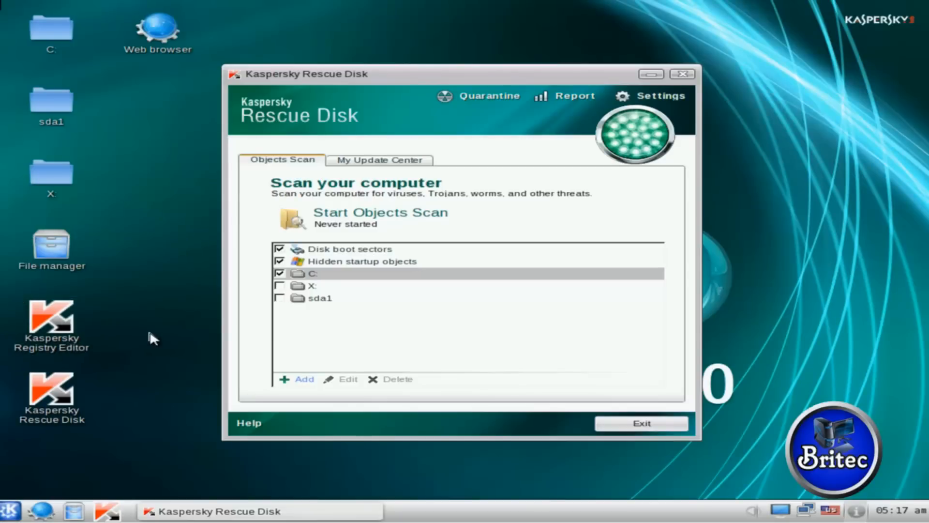
mouse_move(365, 314)
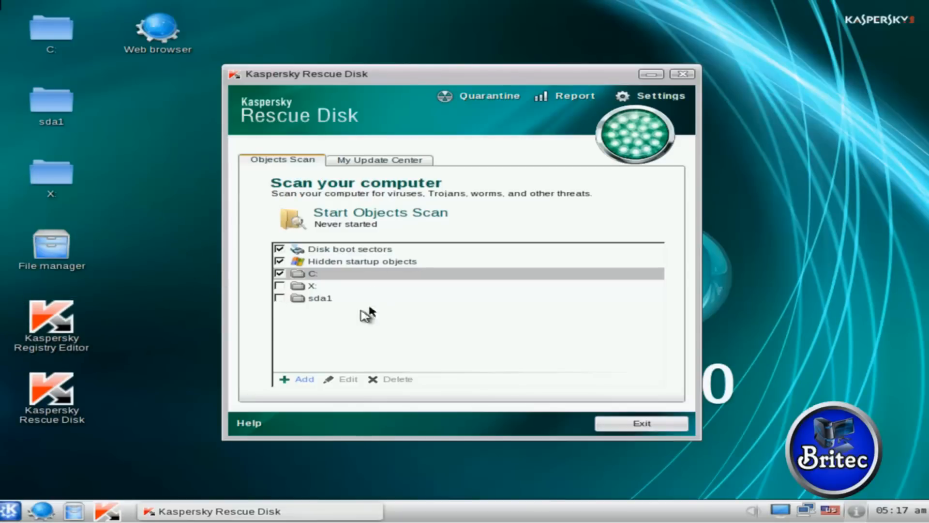
mouse_move(344, 404)
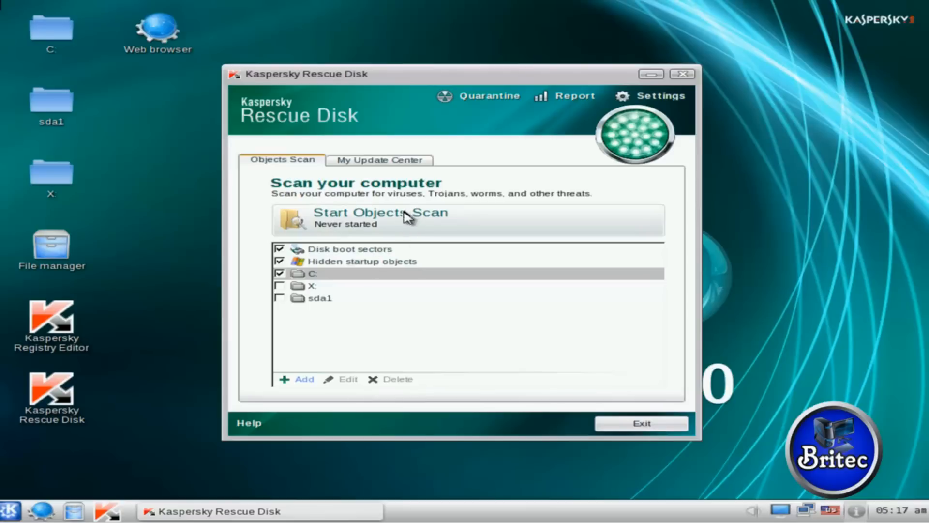
- Start the objects scan of boot sectors, hidden startup objects and drive C
left_click(381, 212)
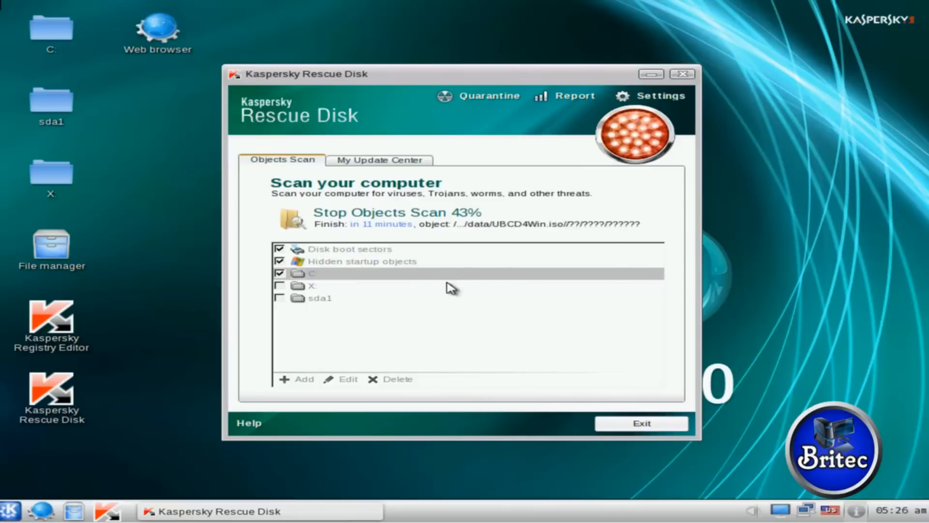
mouse_move(388, 279)
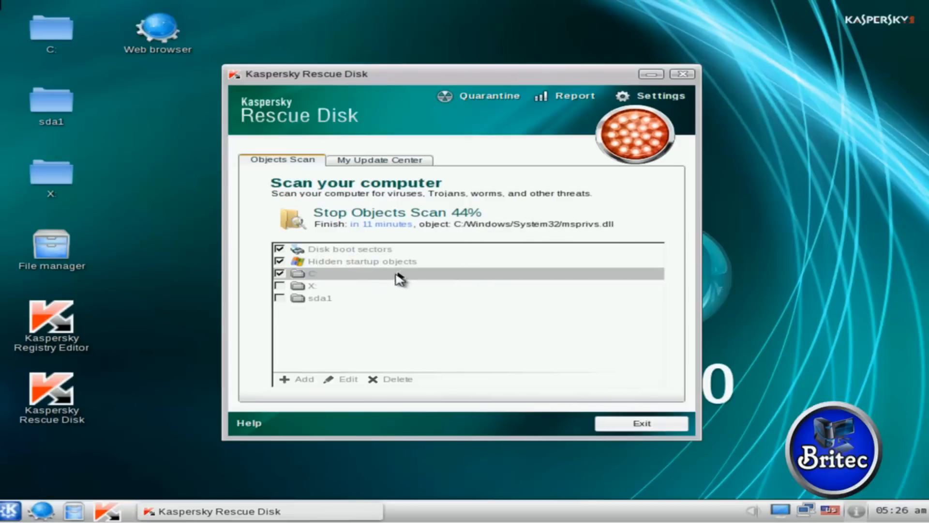
mouse_move(405, 260)
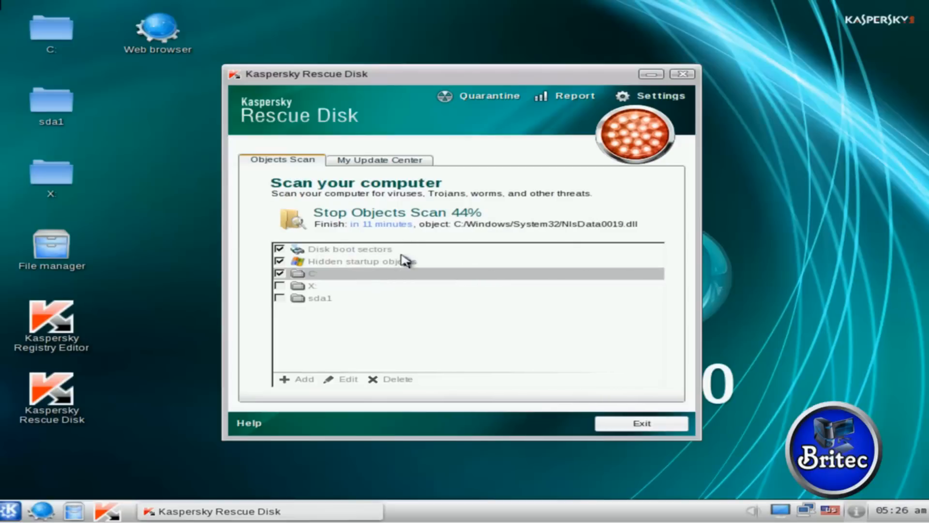
mouse_move(450, 283)
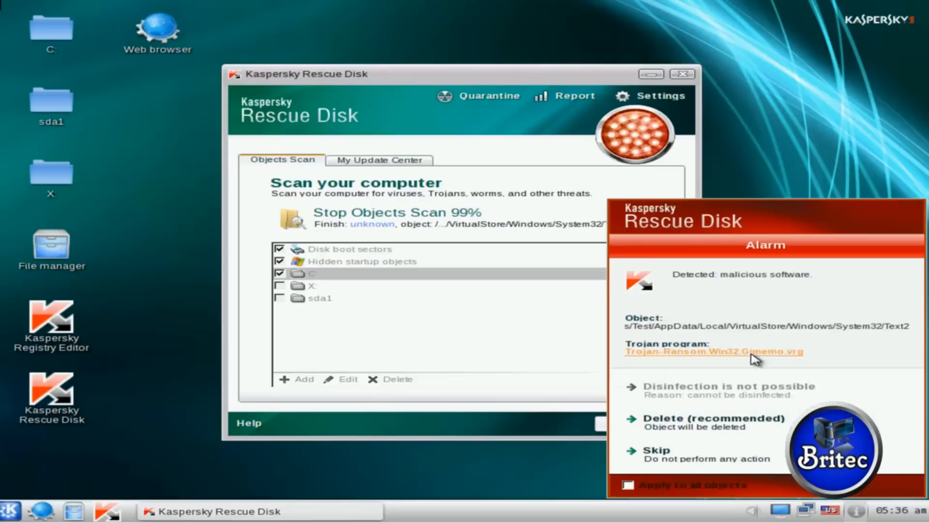
mouse_move(796, 360)
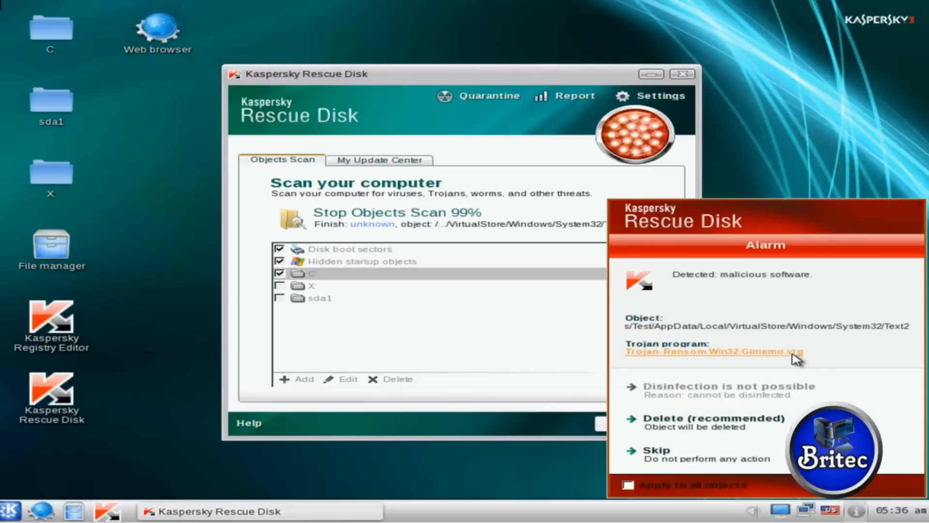
mouse_move(891, 345)
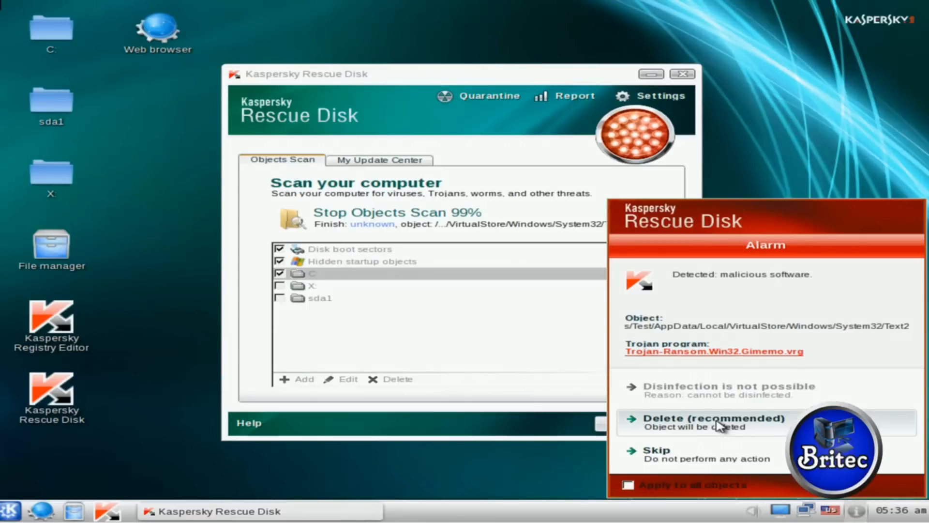
- Delete the detected ransomware file and the DHL report archive containing the backdoor
left_click(712, 422)
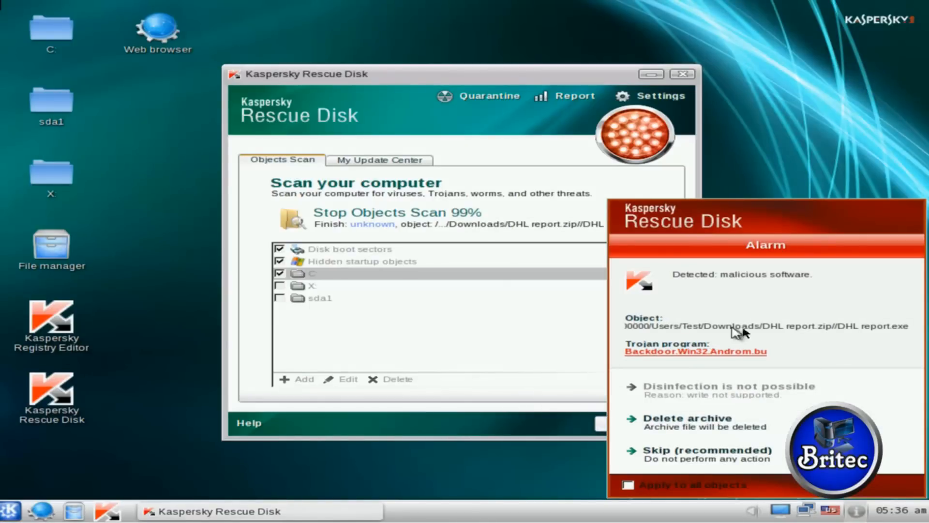
mouse_move(851, 339)
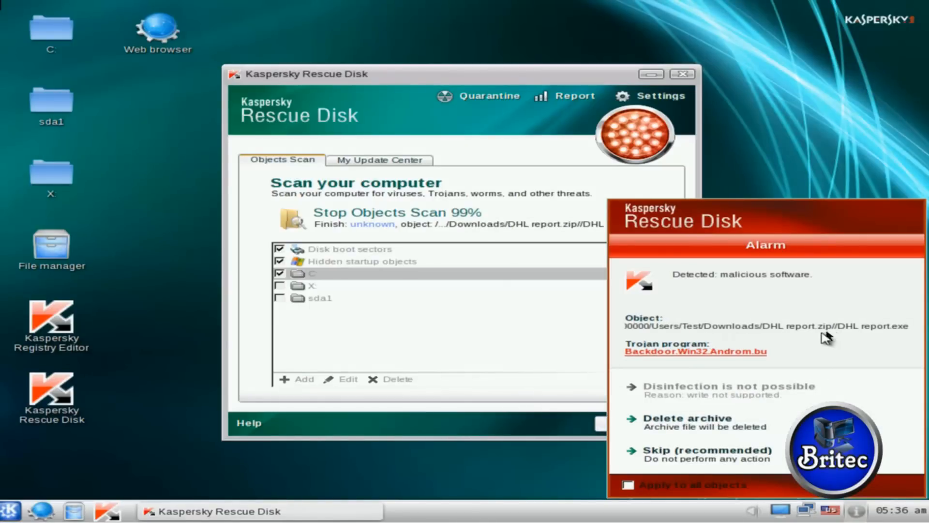
mouse_move(892, 338)
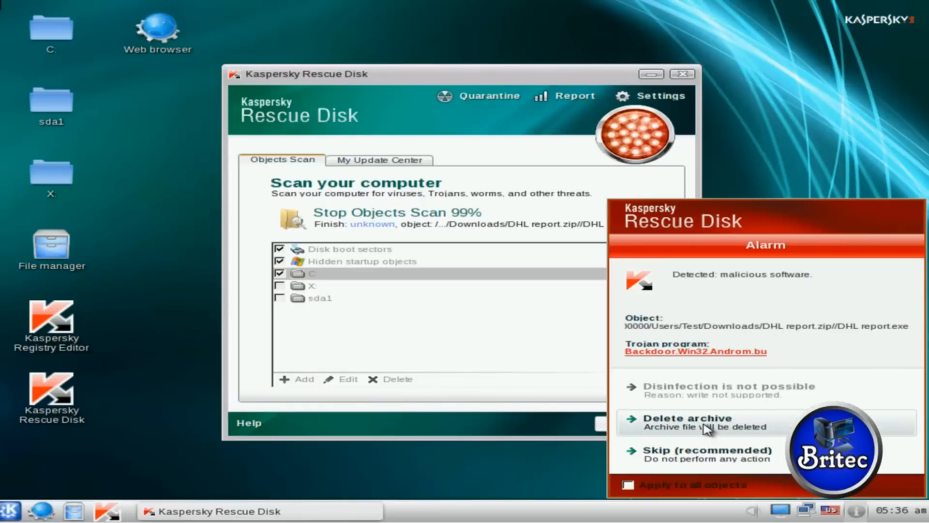
left_click(685, 418)
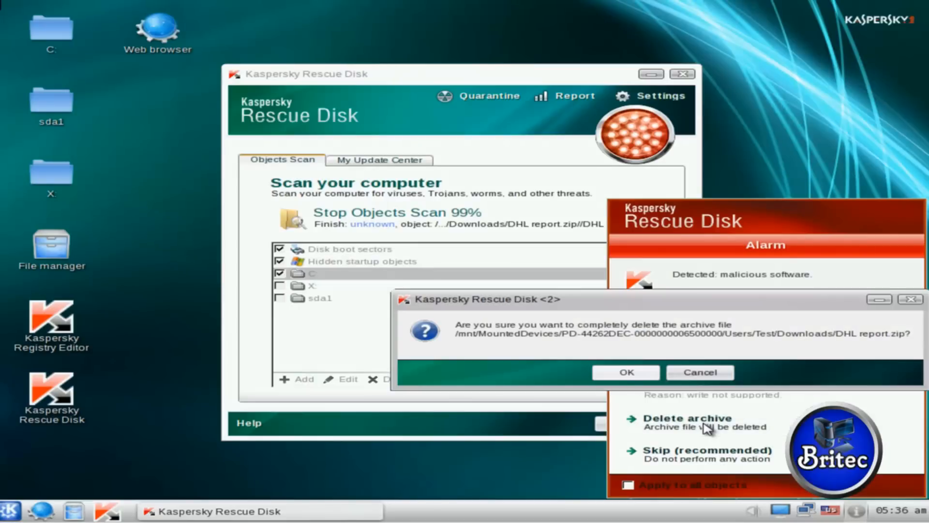
left_click(625, 371)
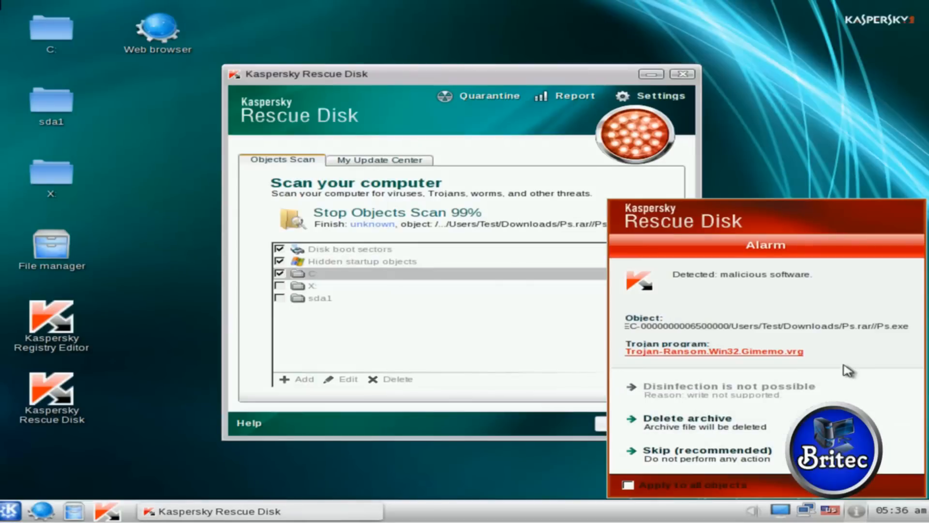
mouse_move(762, 338)
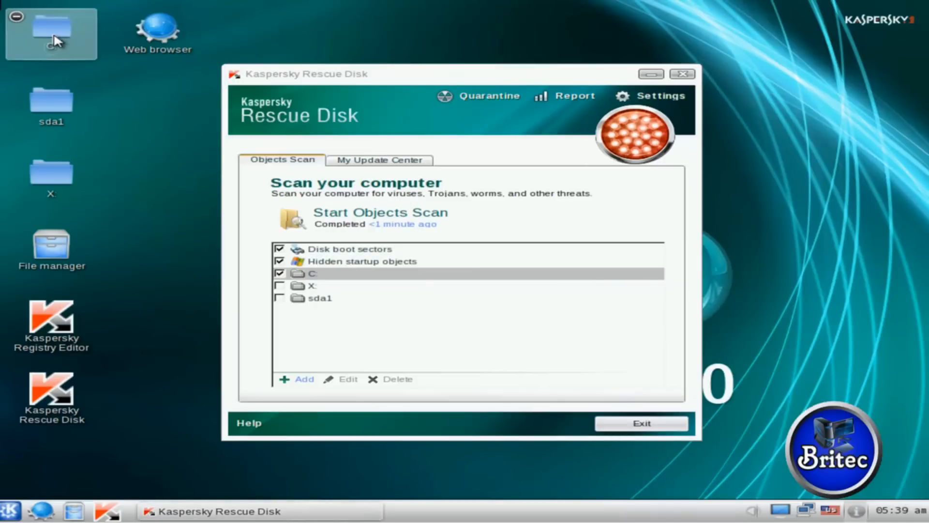
- Browse C:\Users\Test\Desktop in Dolphin and act on the long-named f74e910c executable via its context menu
double_click(50, 28)
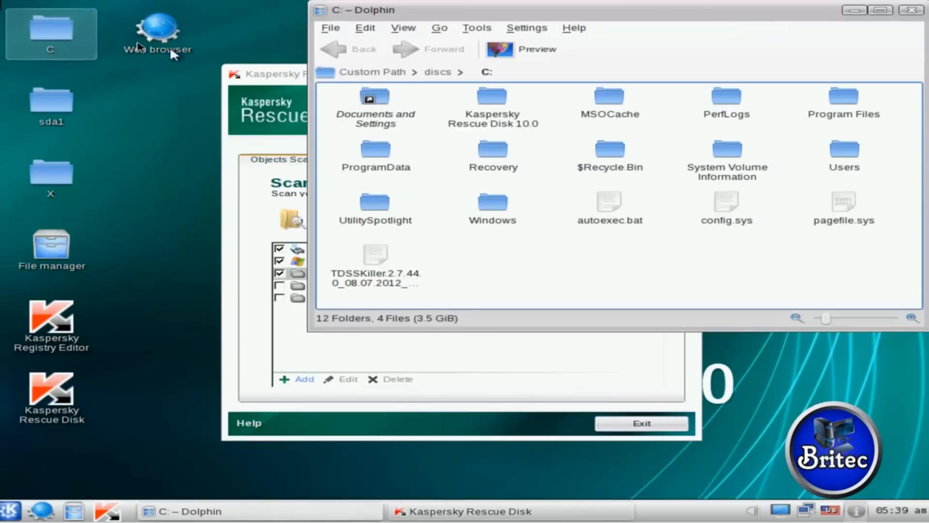
double_click(844, 149)
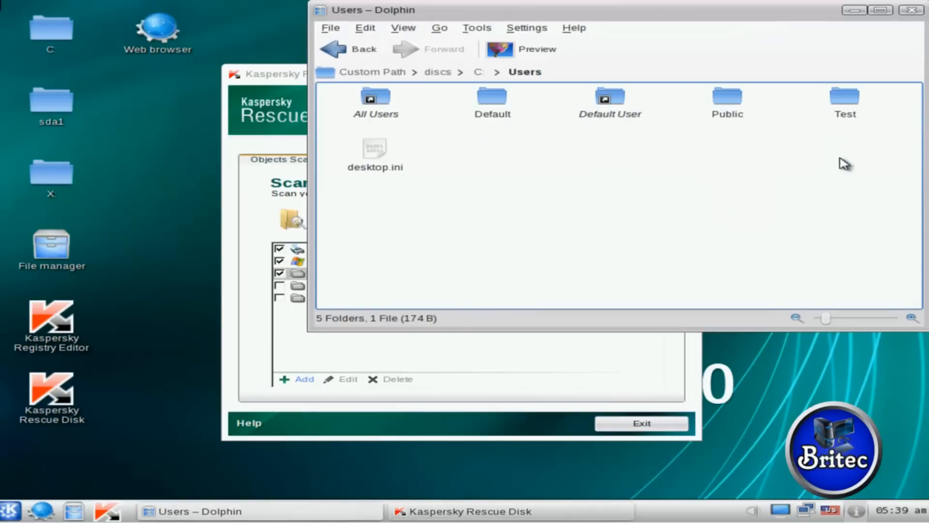
double_click(844, 103)
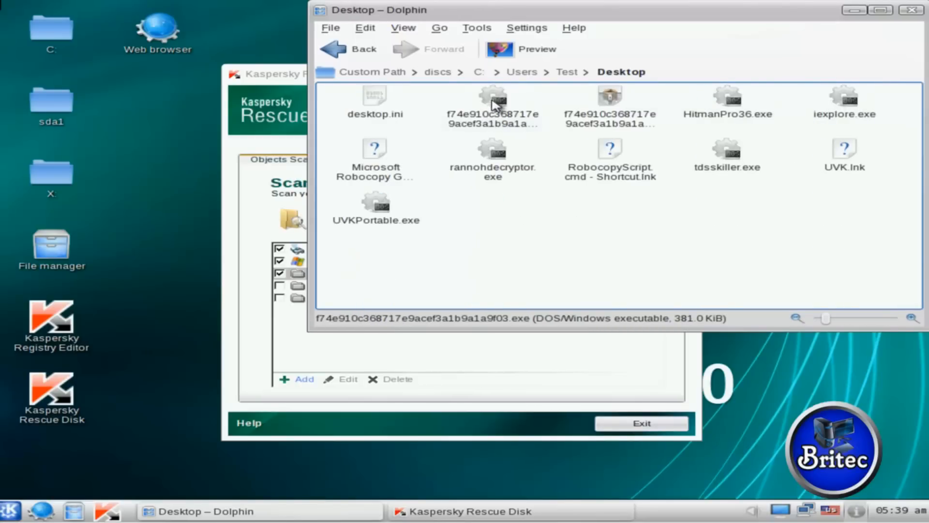
mouse_move(492, 122)
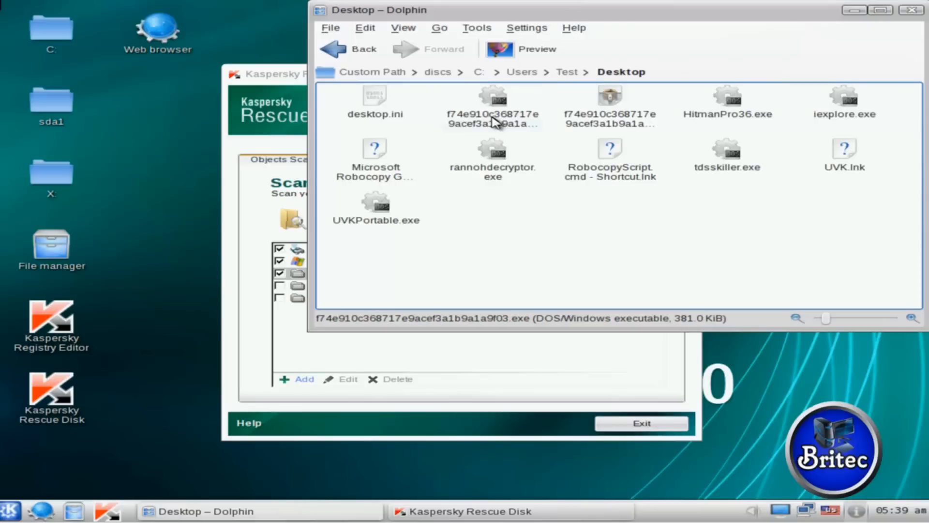
right_click(493, 109)
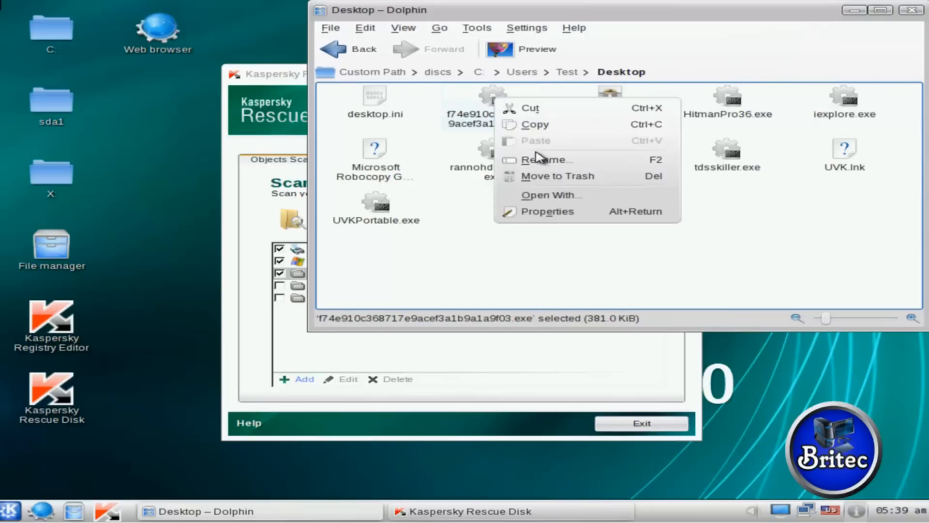
left_click(557, 176)
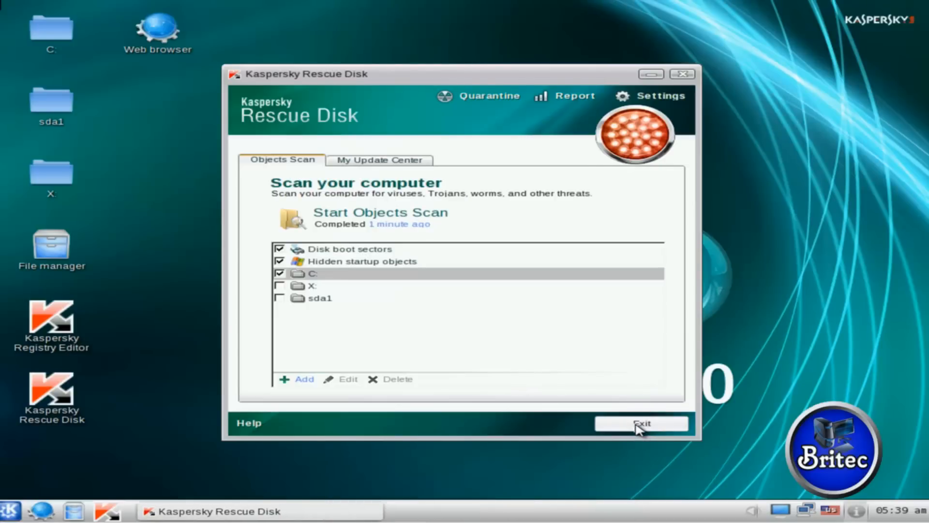
mouse_move(388, 273)
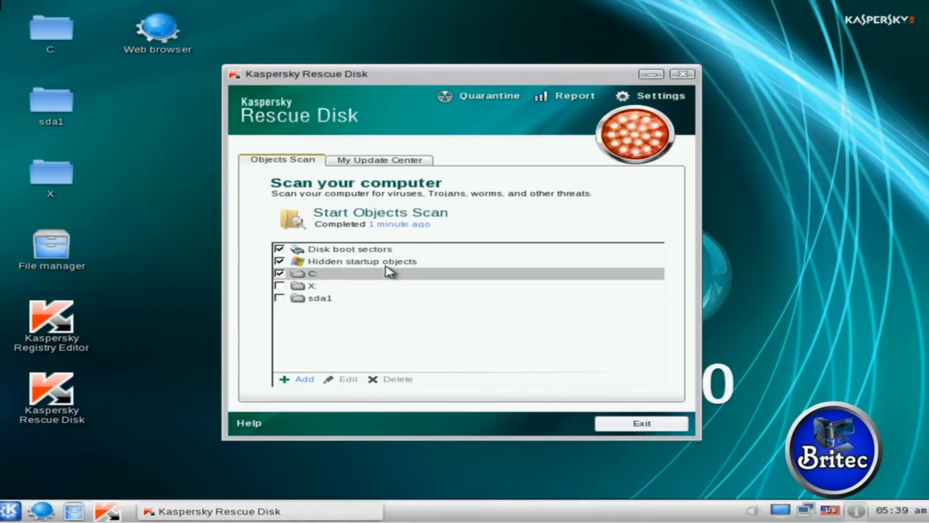
- Exit the Rescue Disk scanner and confirm, leaving the rescue desktop
left_click(640, 423)
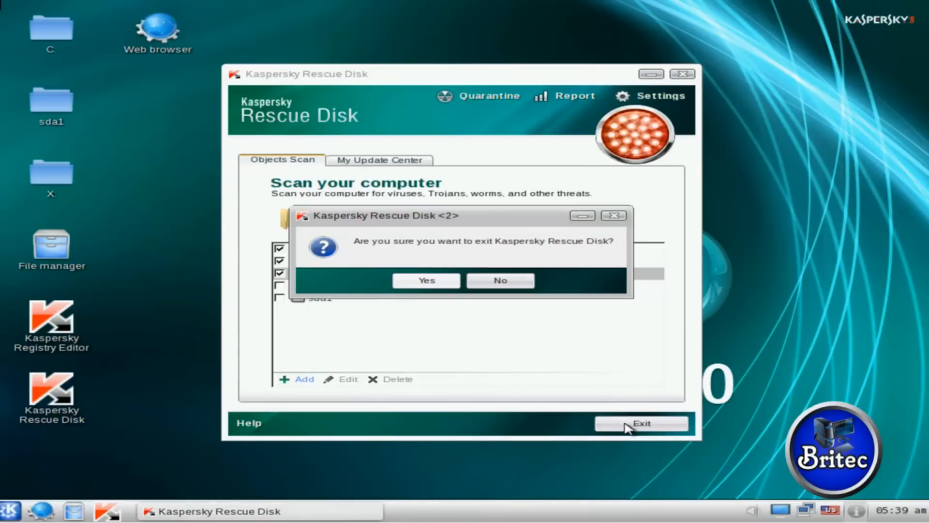
left_click(426, 280)
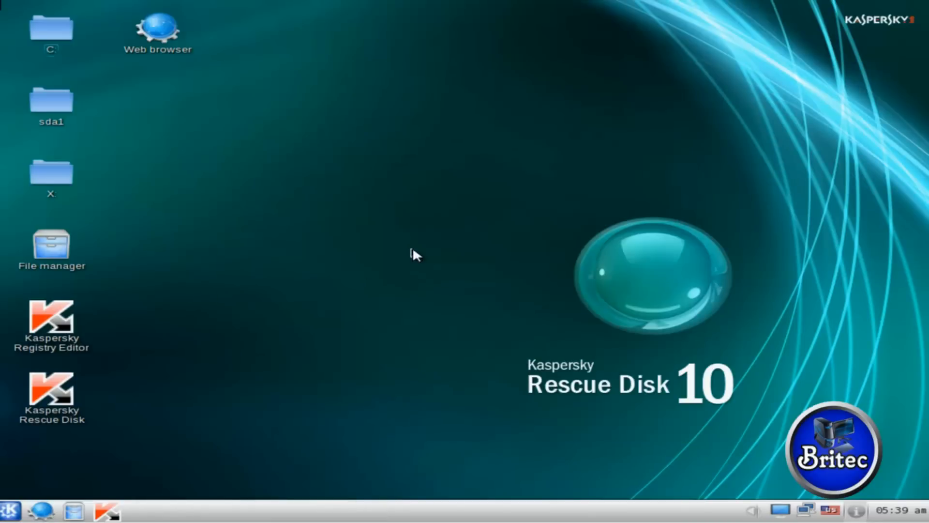
mouse_move(368, 351)
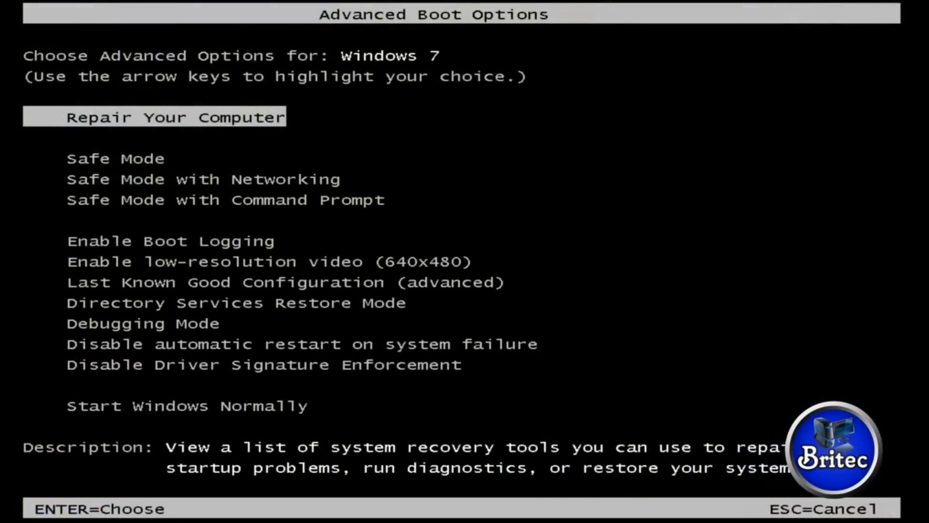
mouse_move(477, 474)
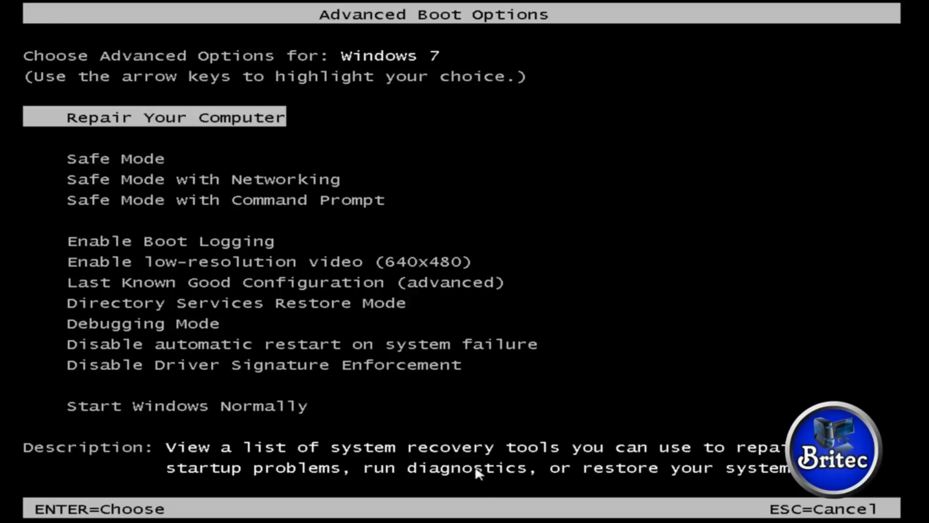
- Highlight Safe Mode with Networking in Advanced Boot Options and boot into it
key("down")
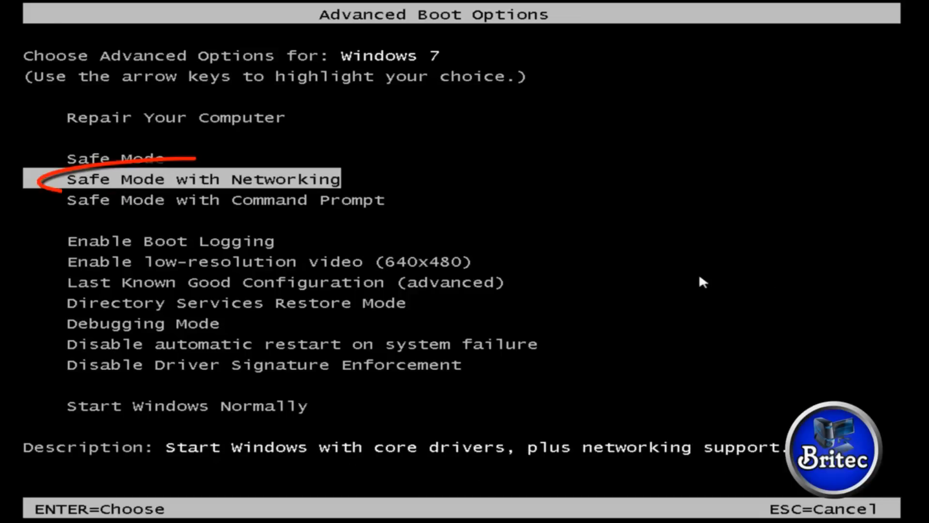
key("enter")
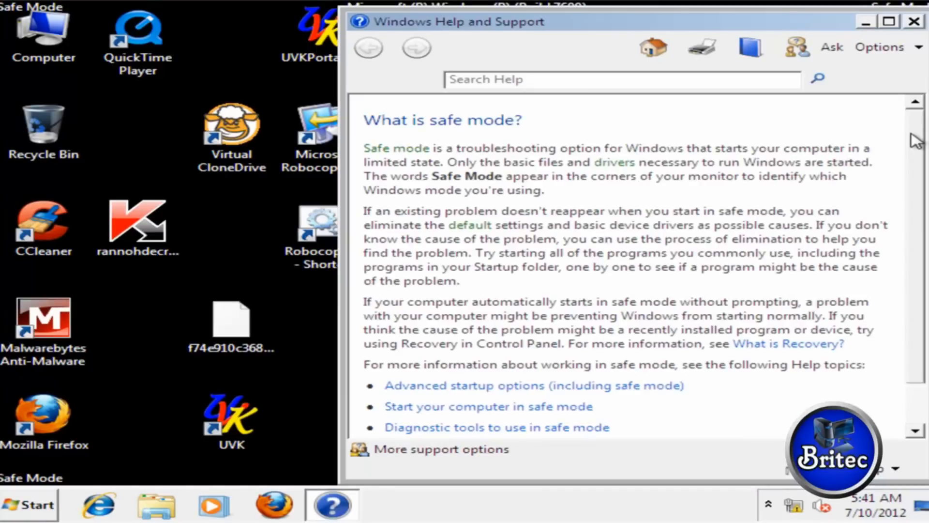
mouse_move(916, 25)
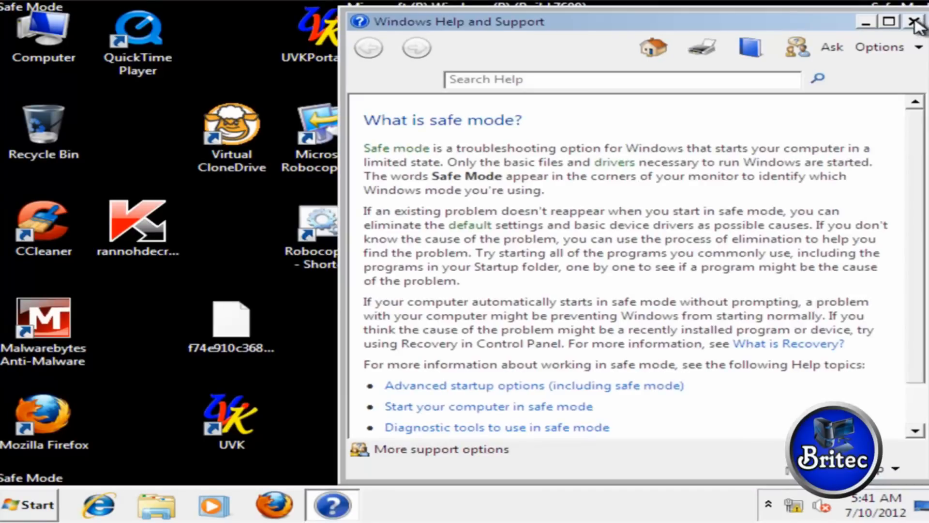
- Close the Safe Mode help window and launch Malwarebytes Anti-Malware from its desktop shortcut
left_click(920, 22)
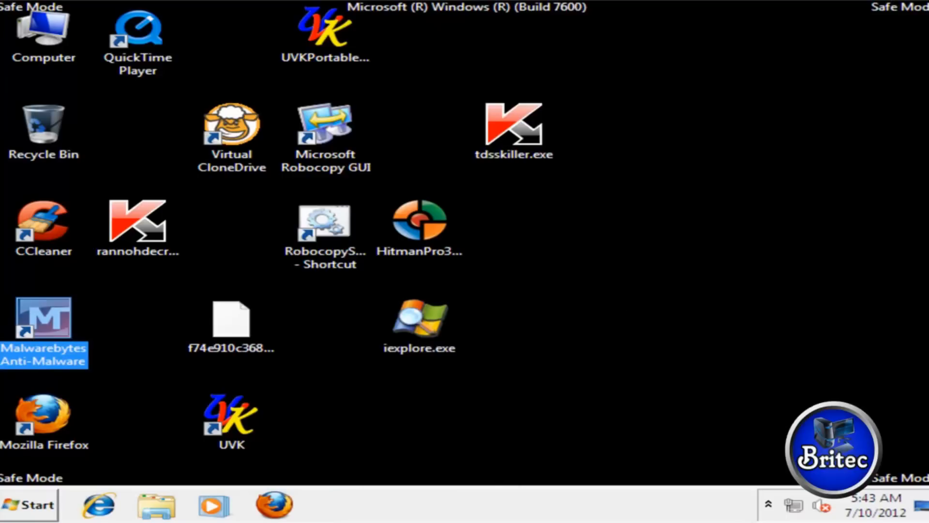
mouse_move(45, 323)
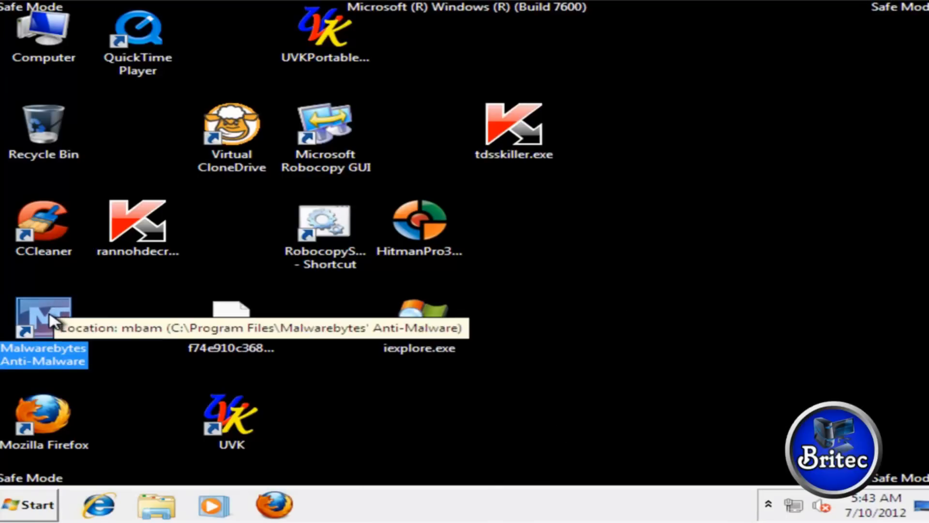
mouse_move(530, 344)
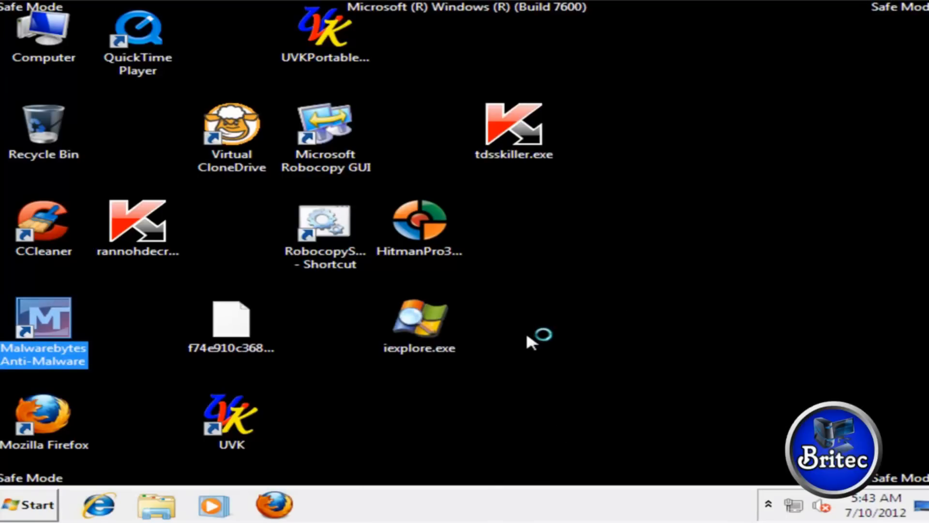
double_click(43, 324)
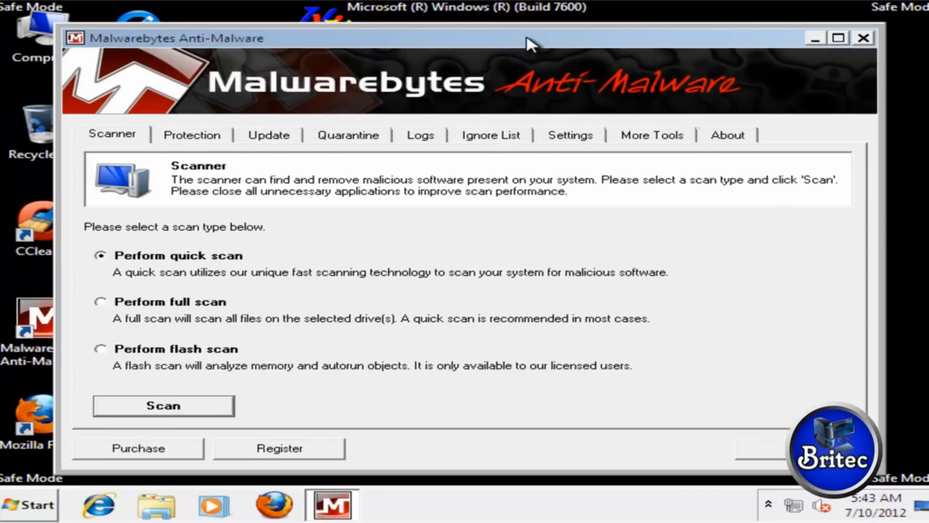
- Check for database updates on the Update page and accept the already-latest-version notice
left_click(268, 134)
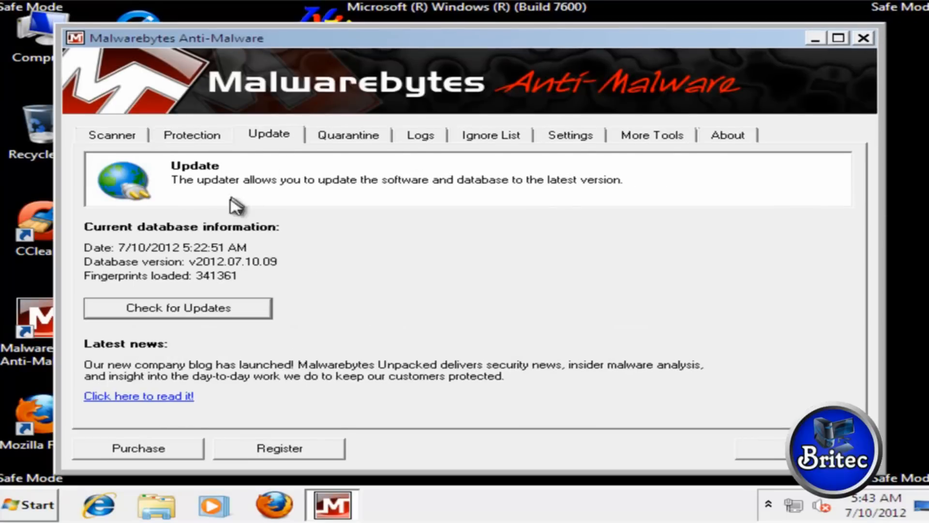
left_click(176, 308)
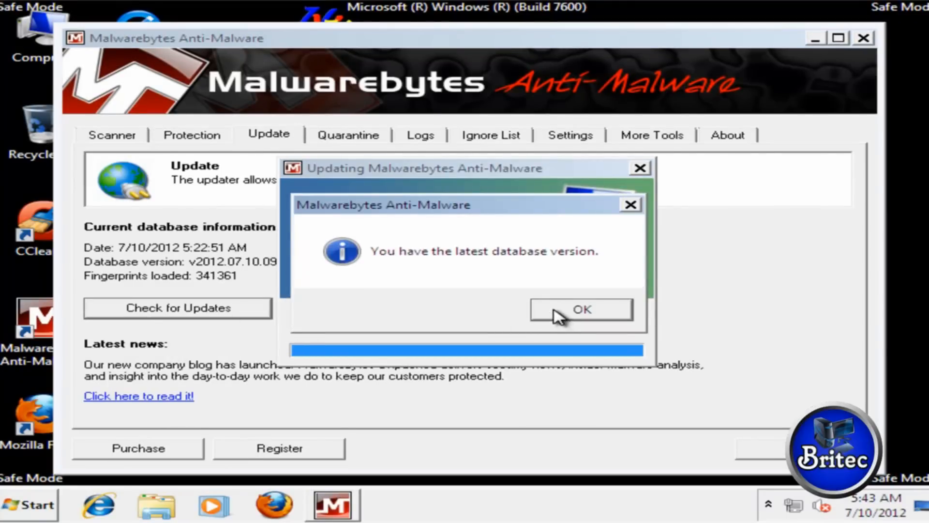
left_click(580, 308)
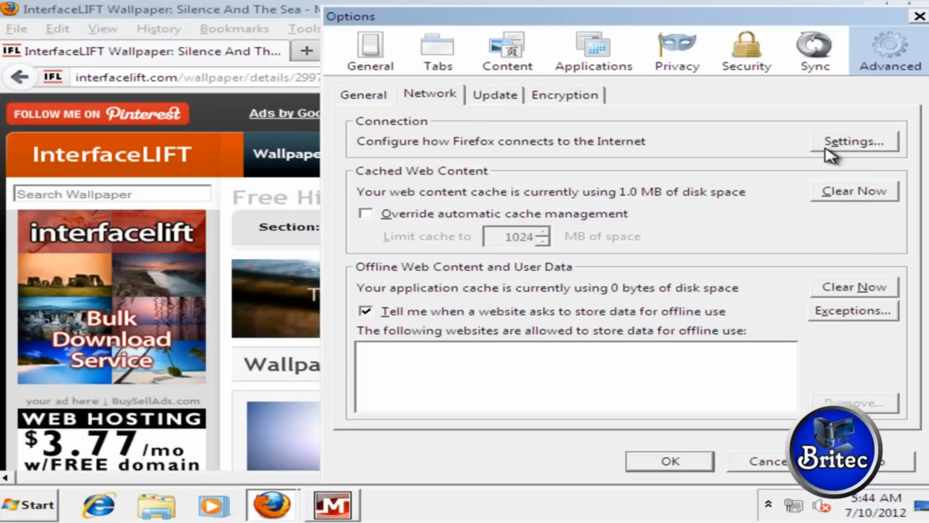
- Review Firefox's connection settings, keeping No proxy selected, and leave the options
left_click(851, 141)
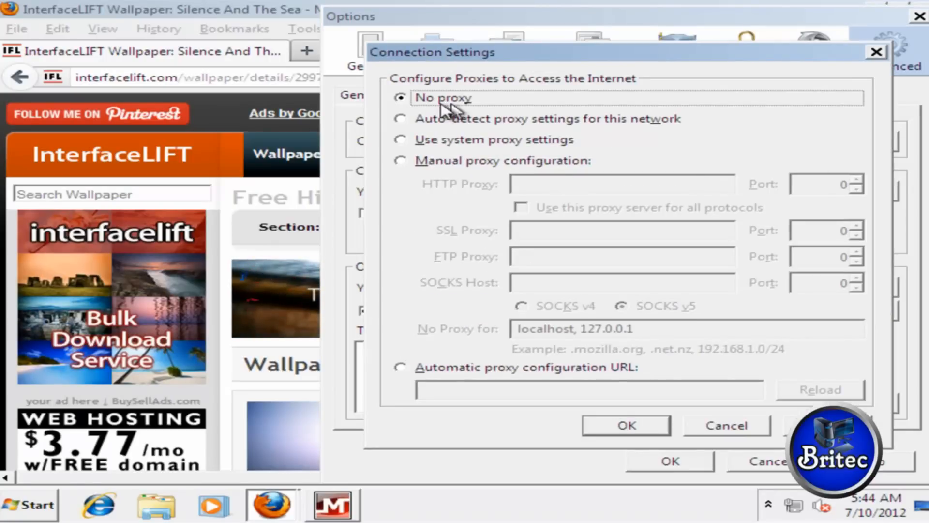
left_click(624, 425)
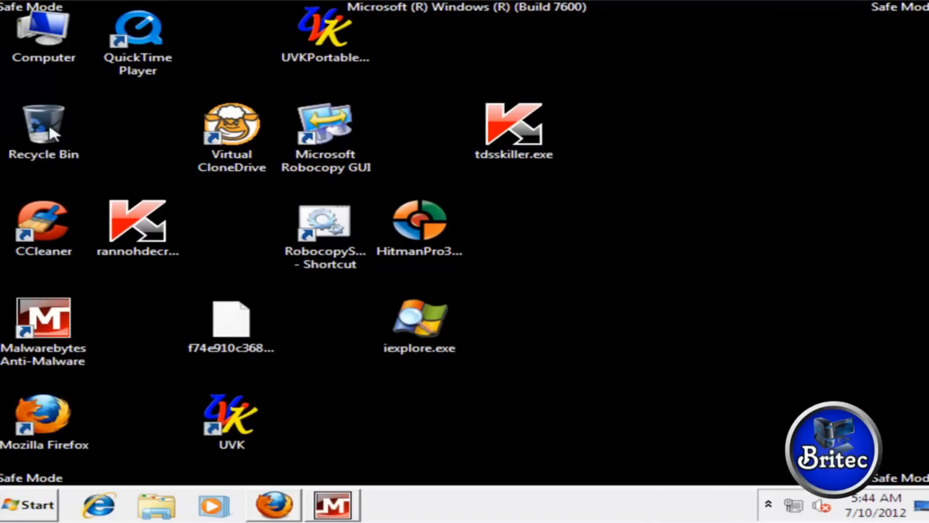
mouse_move(351, 306)
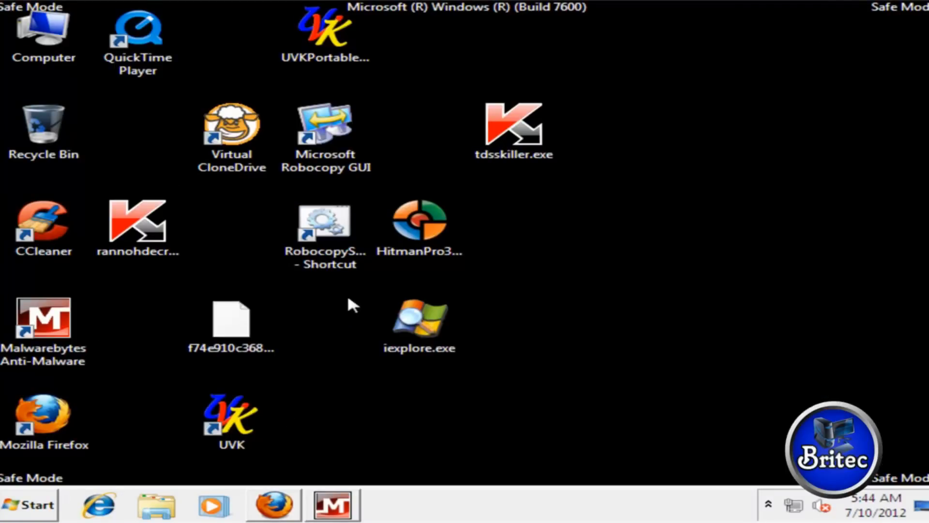
left_click(96, 505)
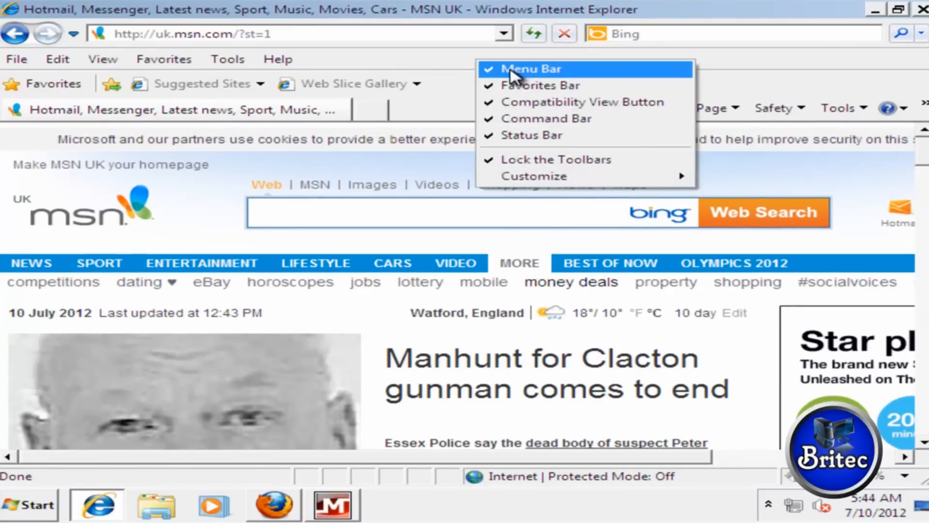
- Show the IE menu bar and bring up Internet Options > Connections > LAN settings to check for a proxy
left_click(227, 59)
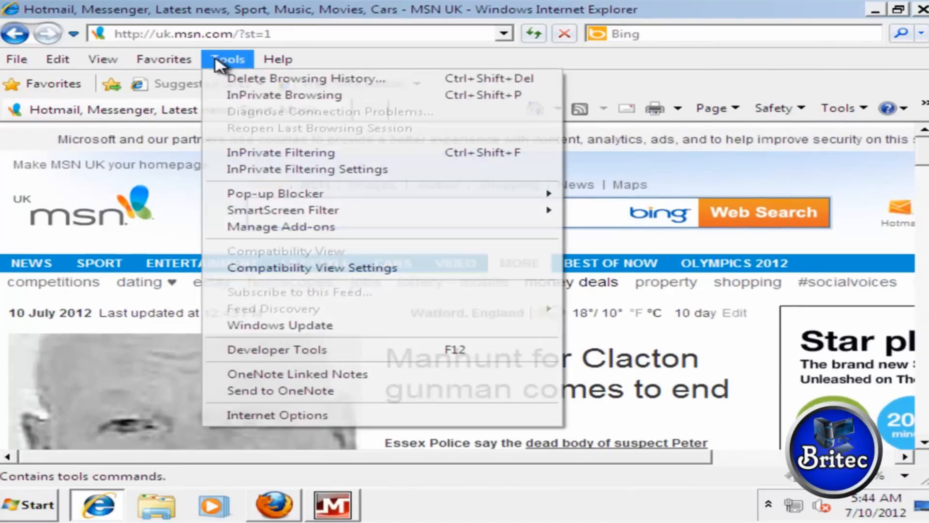
left_click(276, 414)
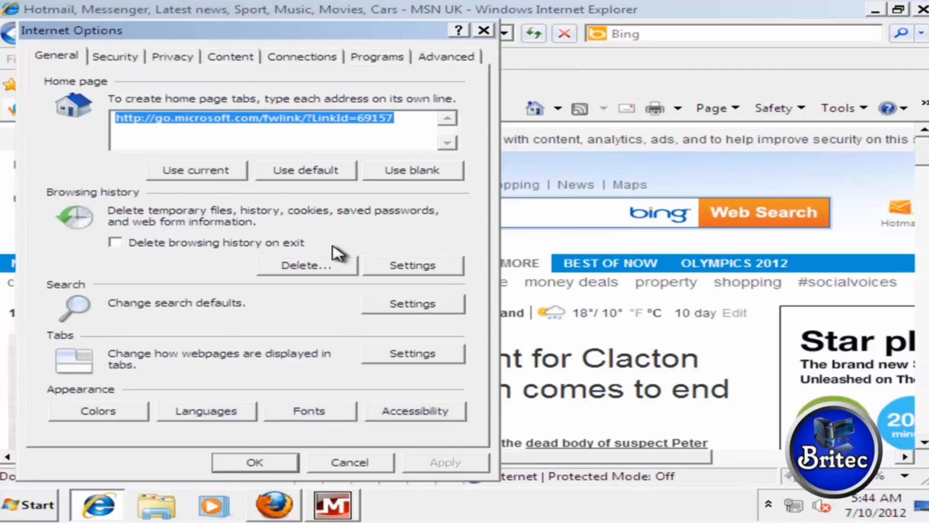
mouse_move(310, 71)
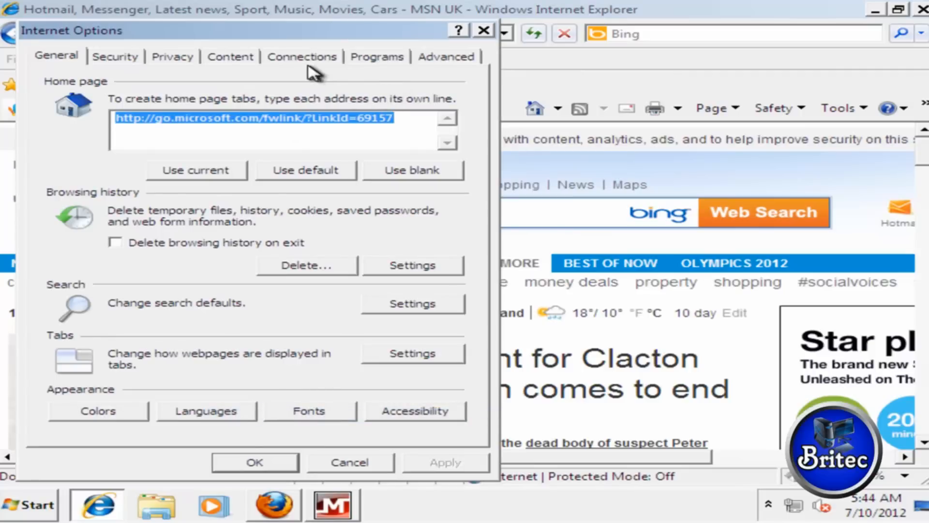
left_click(301, 56)
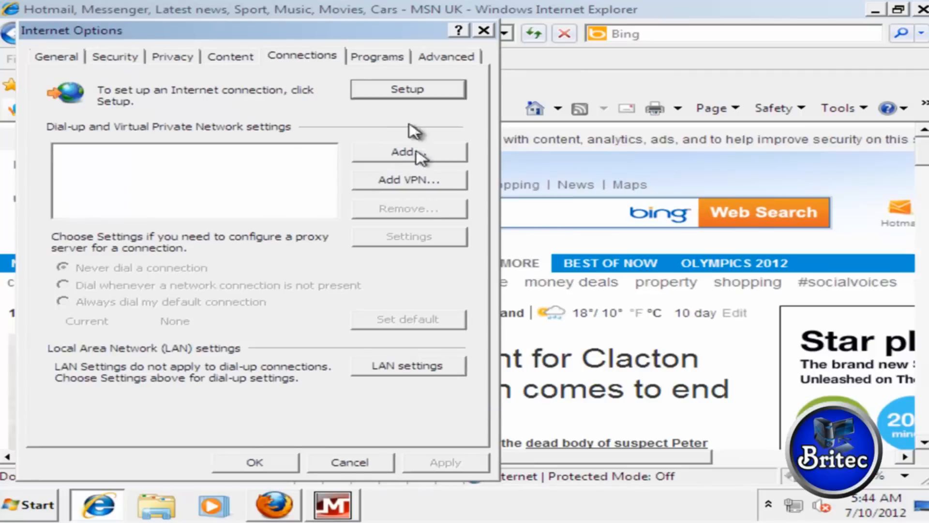
left_click(408, 365)
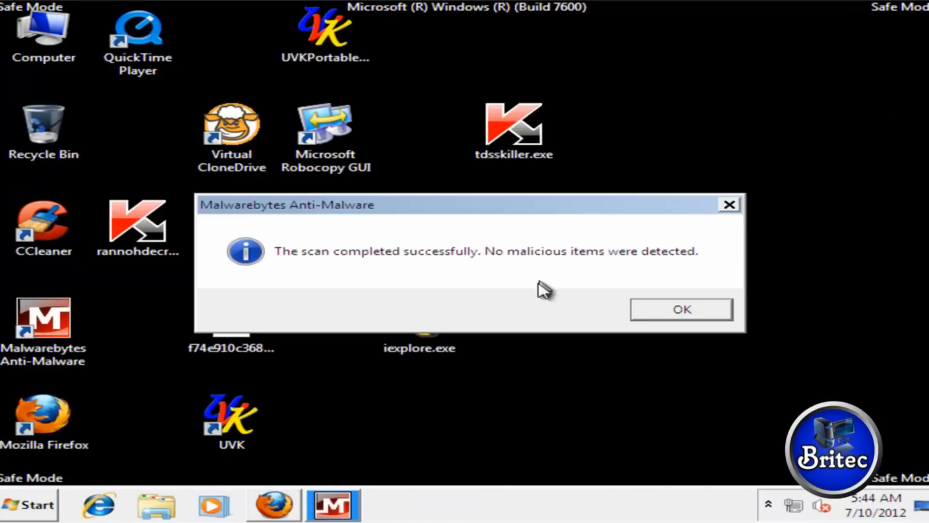
- Accept the clean scan-complete message, then start tdsskiller.exe and allow it to run
left_click(680, 309)
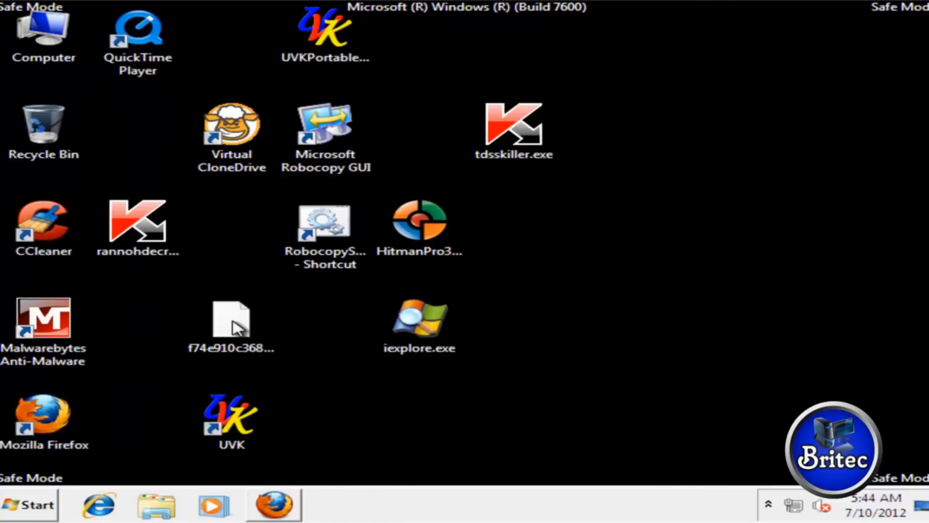
double_click(513, 128)
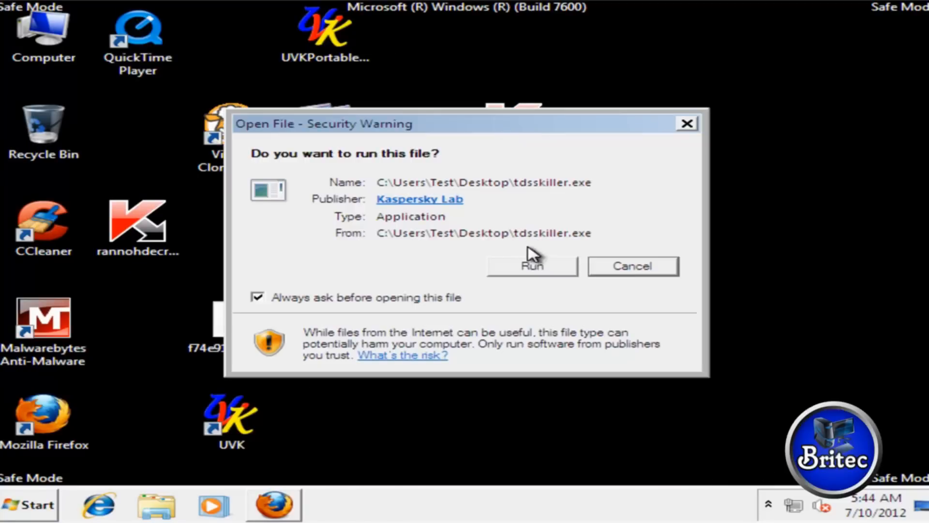
left_click(532, 265)
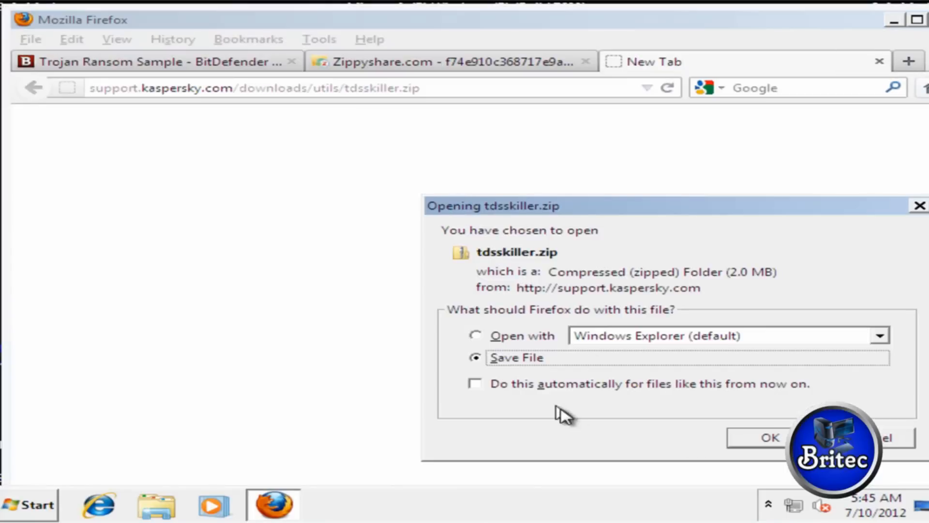
- Save tdsskiller.zip, close the extracted archive window and start TDSSKiller.exe from the desktop
left_click(768, 436)
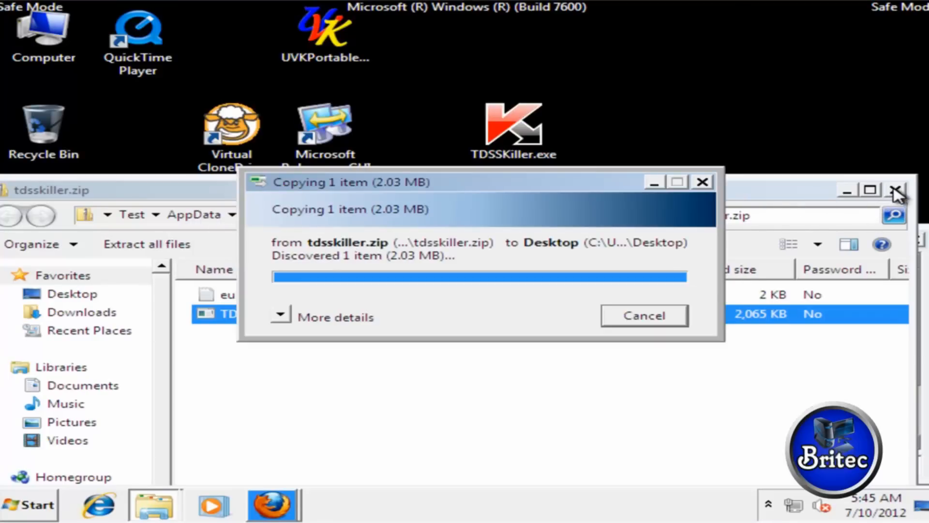
left_click(898, 191)
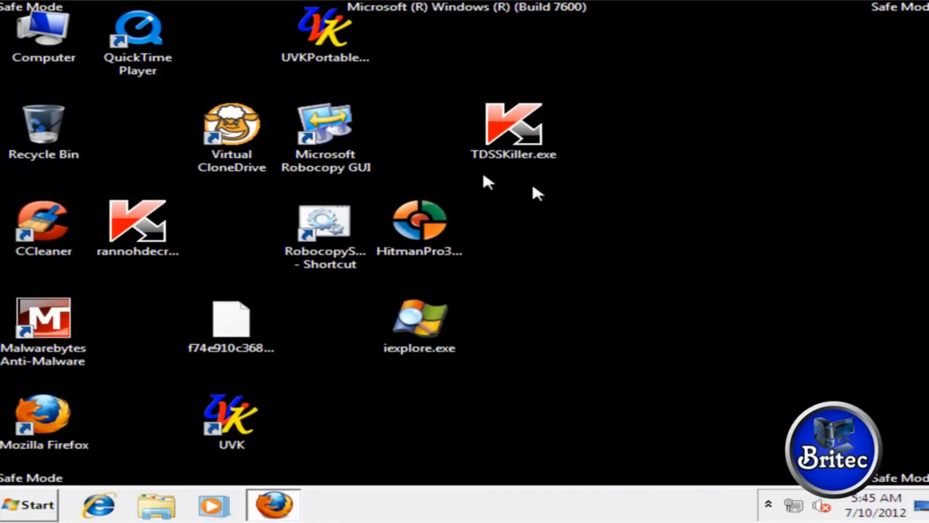
double_click(513, 126)
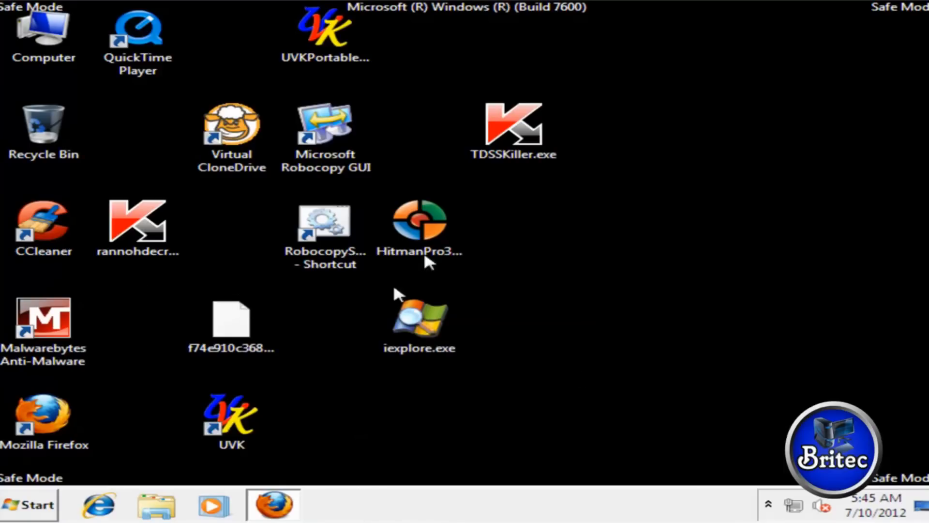
- Launch HitmanPro from the desktop and start its scan with Next
double_click(419, 222)
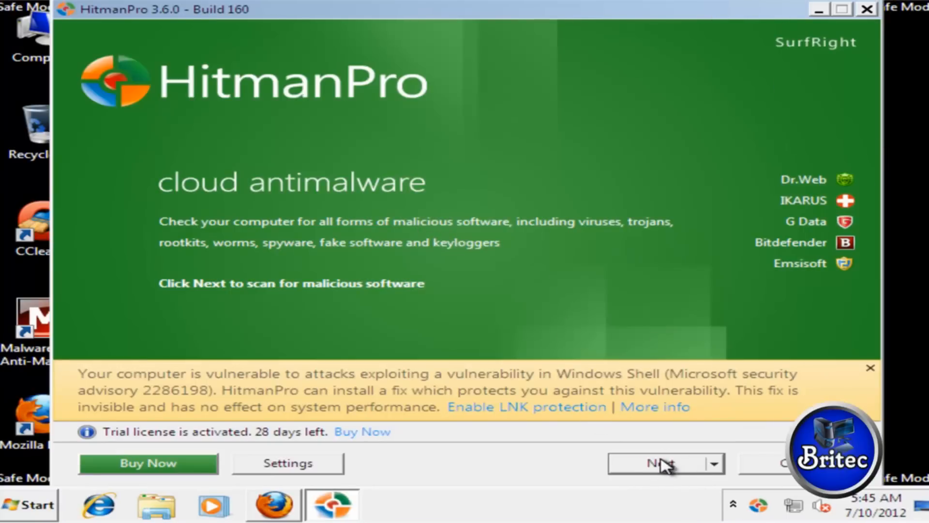
left_click(656, 462)
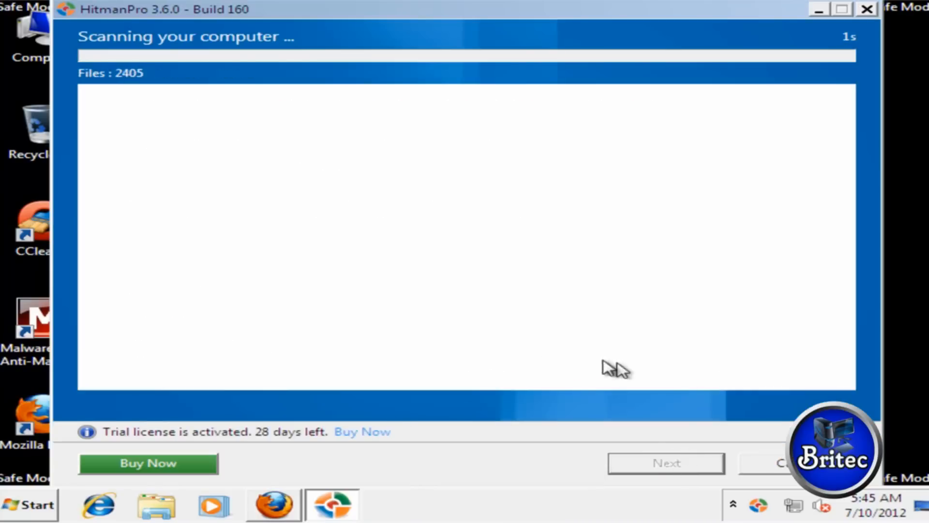
mouse_move(876, 182)
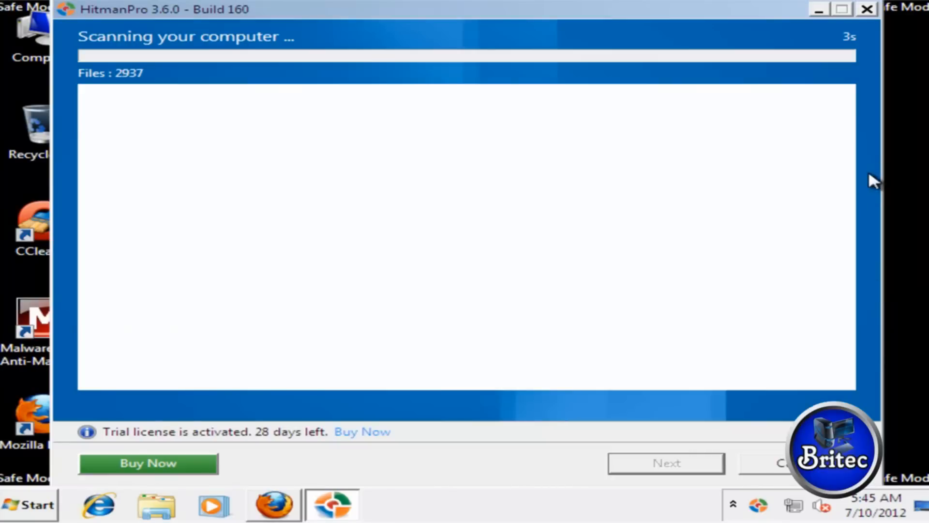
mouse_move(737, 195)
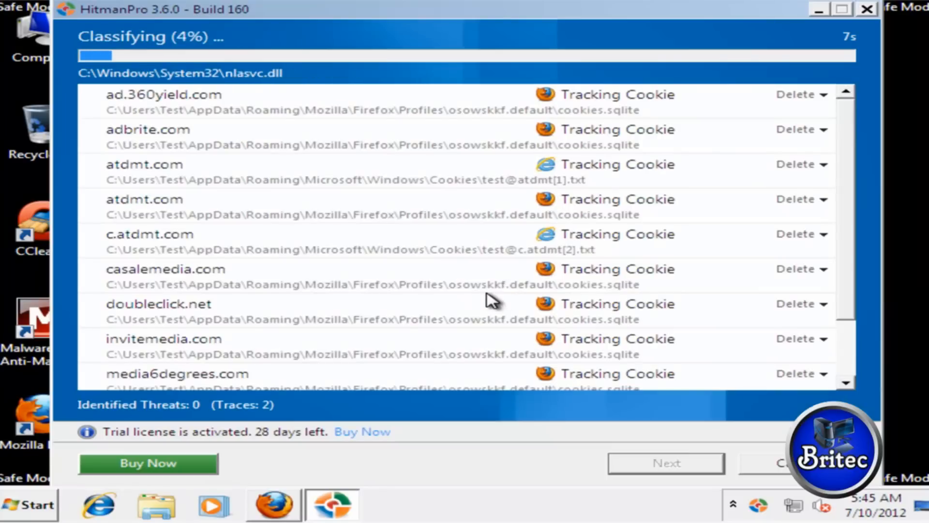
mouse_move(500, 290)
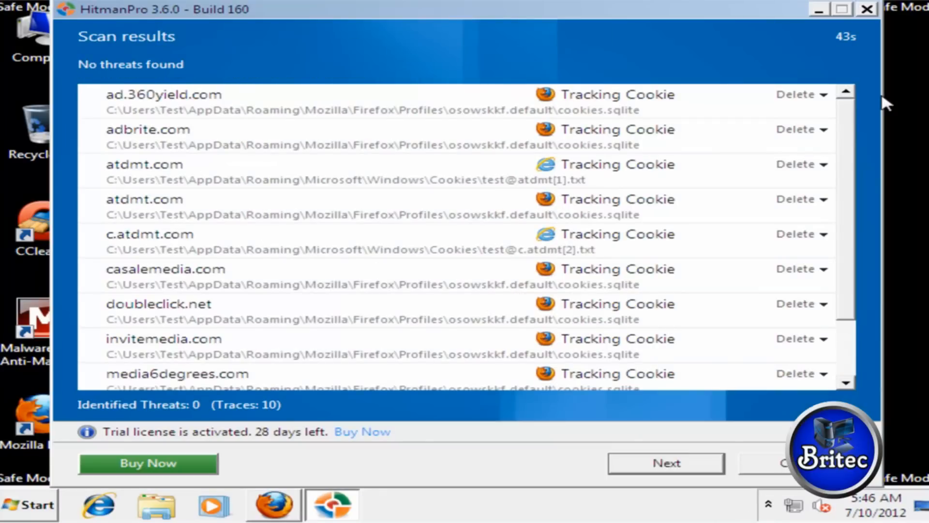
- Close HitmanPro and restart the computer from the Start menu into normal mode
left_click(866, 8)
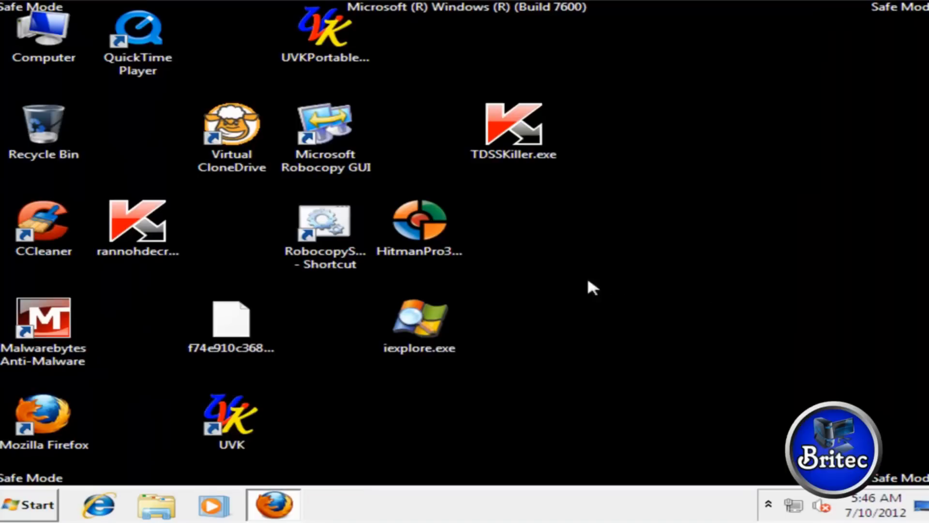
mouse_move(735, 499)
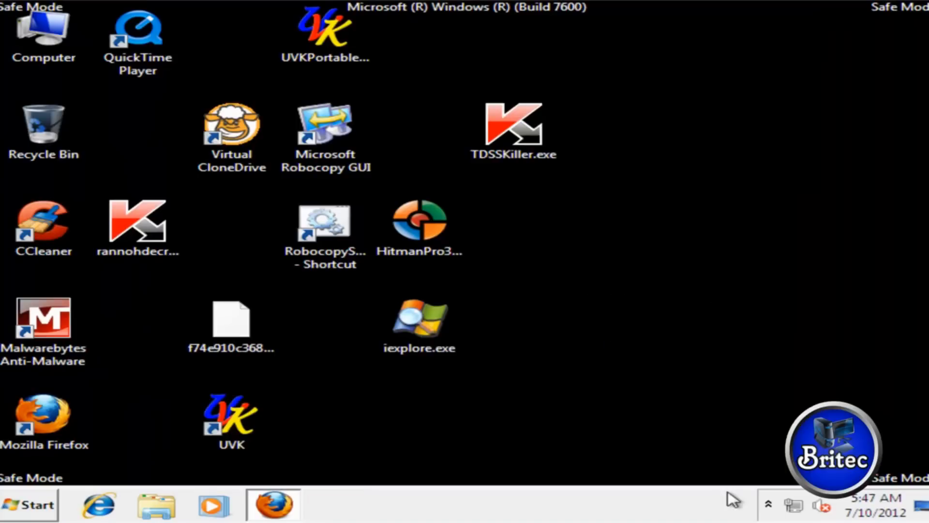
left_click(44, 30)
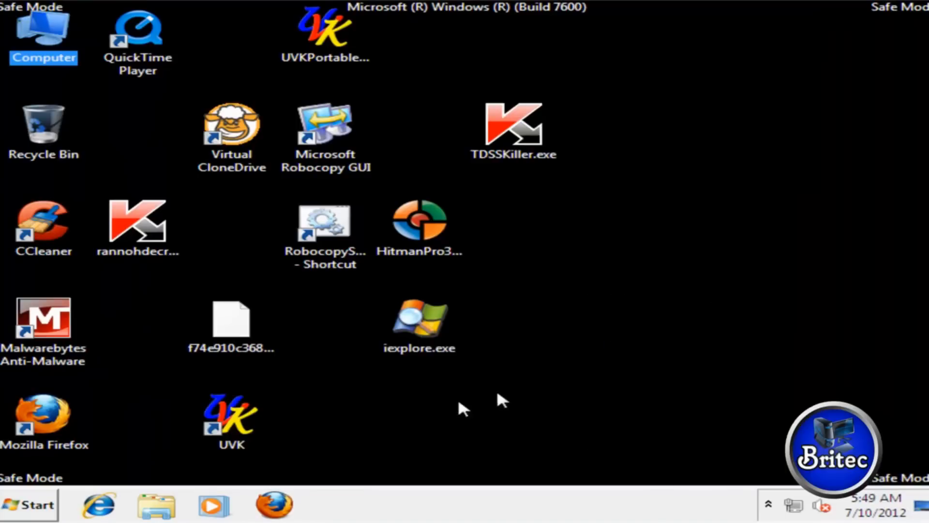
left_click(28, 505)
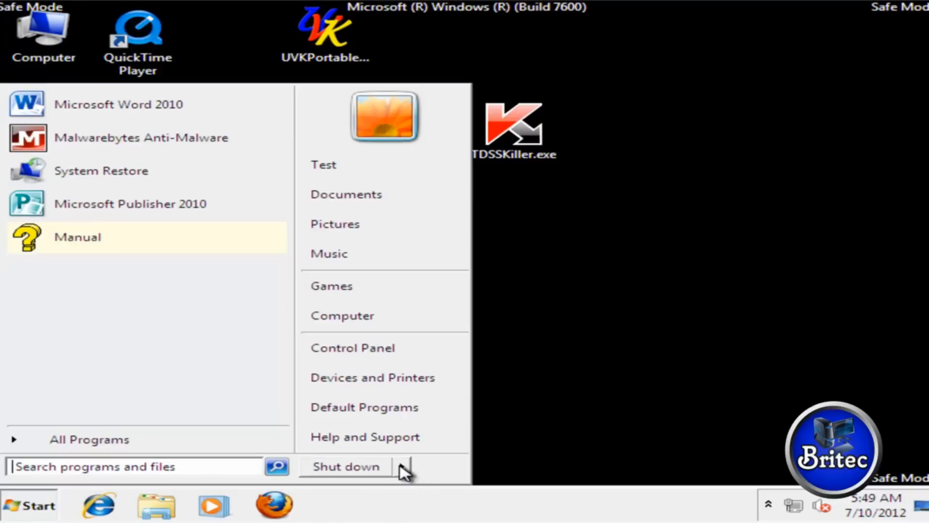
left_click(404, 467)
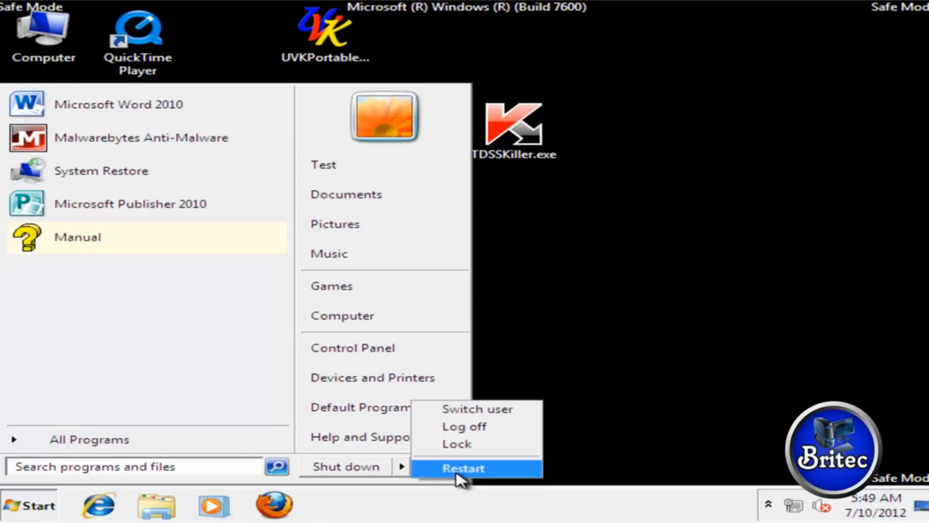
left_click(463, 468)
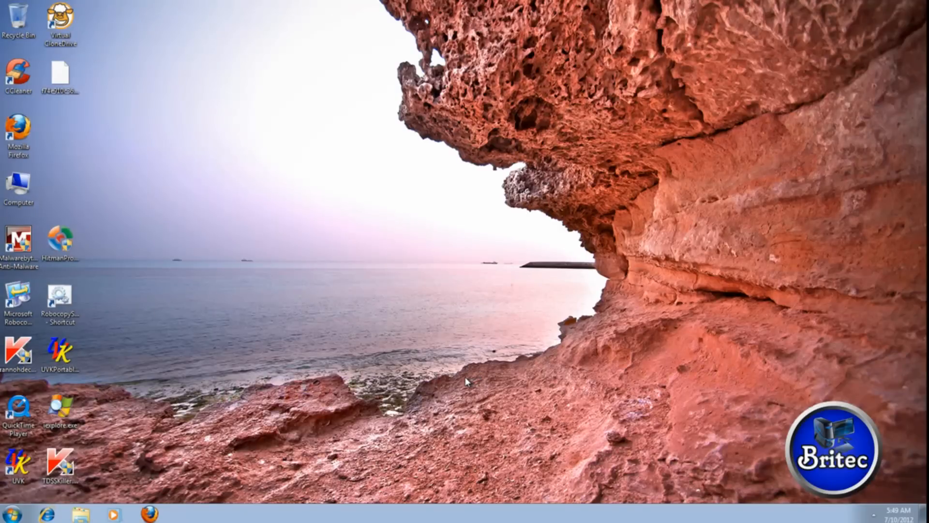
mouse_move(406, 306)
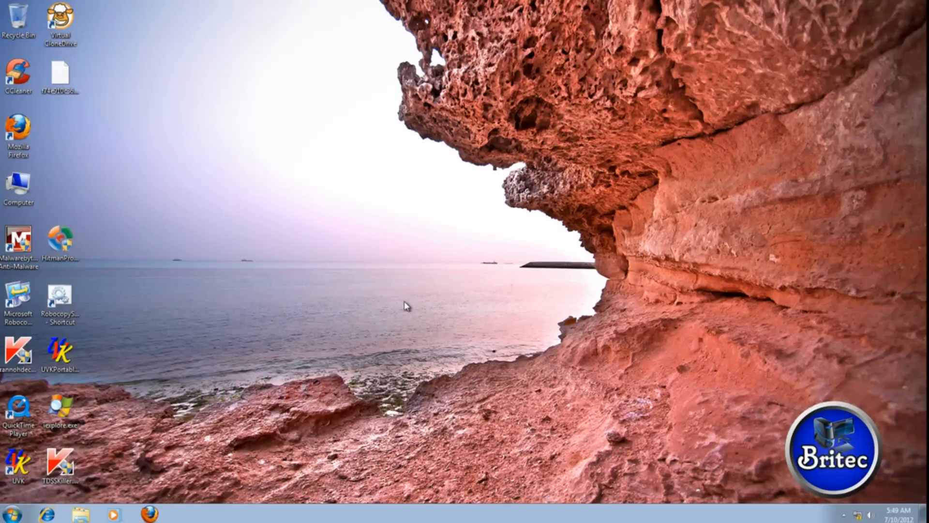
mouse_move(17, 215)
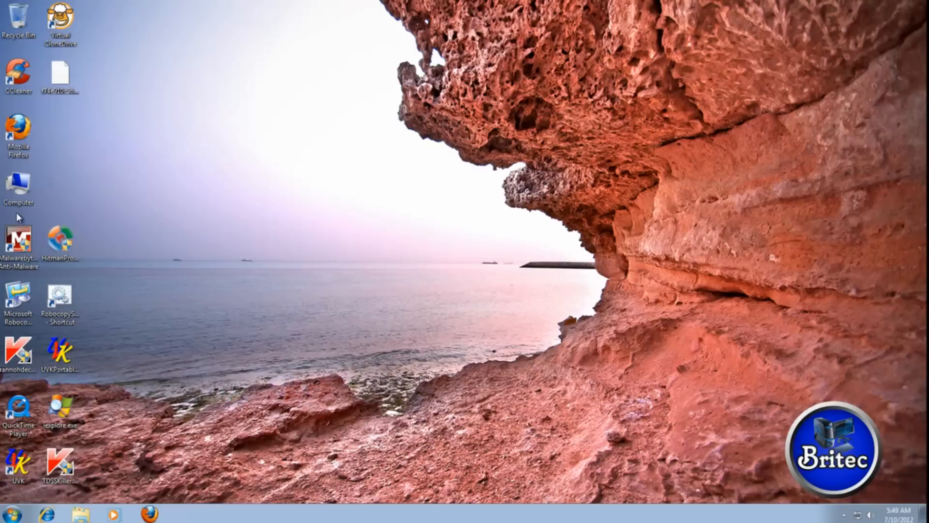
- Reach System Protection from Computer > Properties and configure Local Disk (C:) to turn protection off
right_click(20, 184)
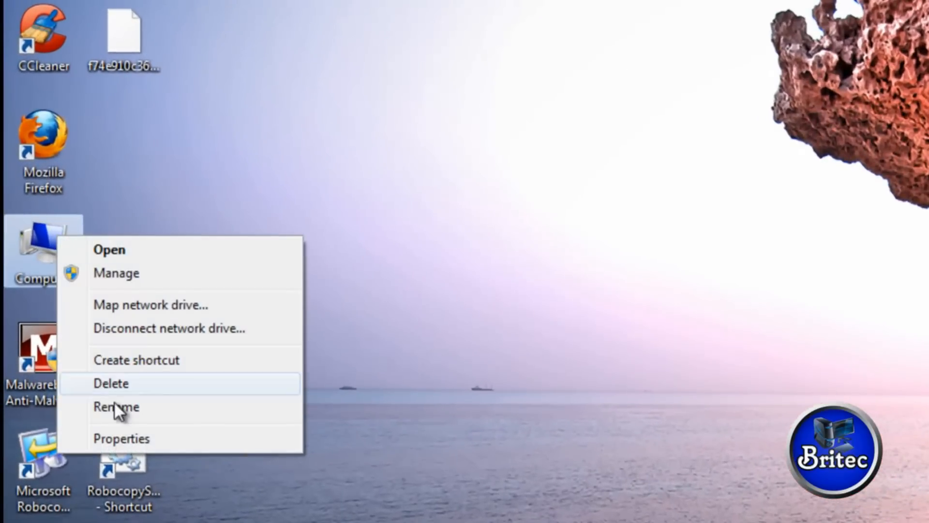
mouse_move(122, 444)
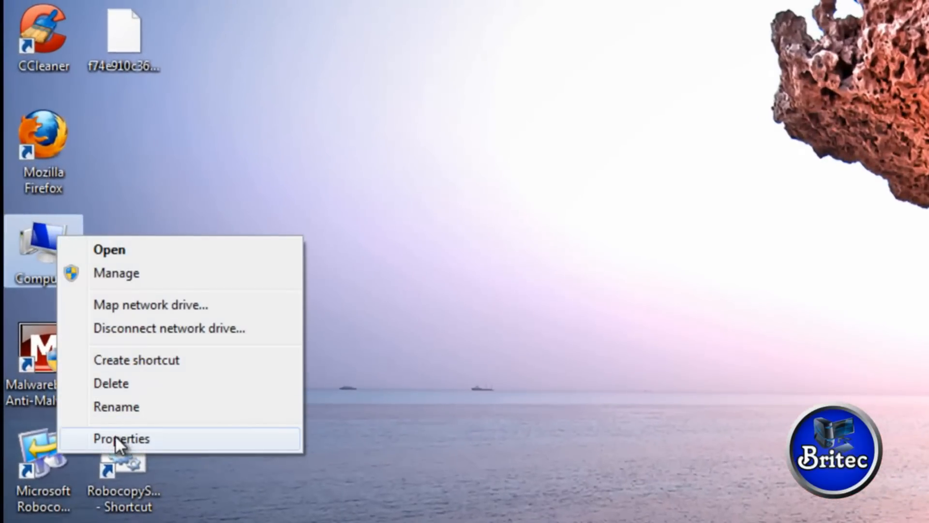
left_click(122, 439)
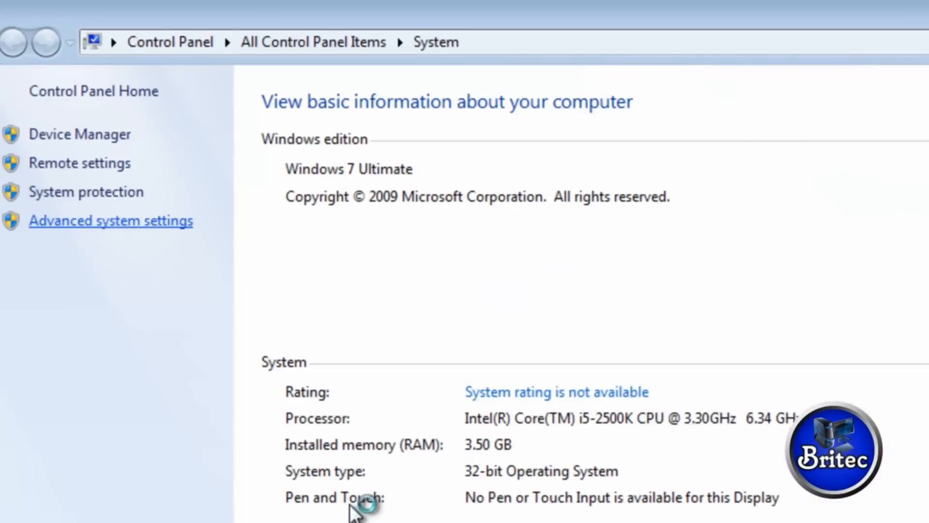
left_click(85, 190)
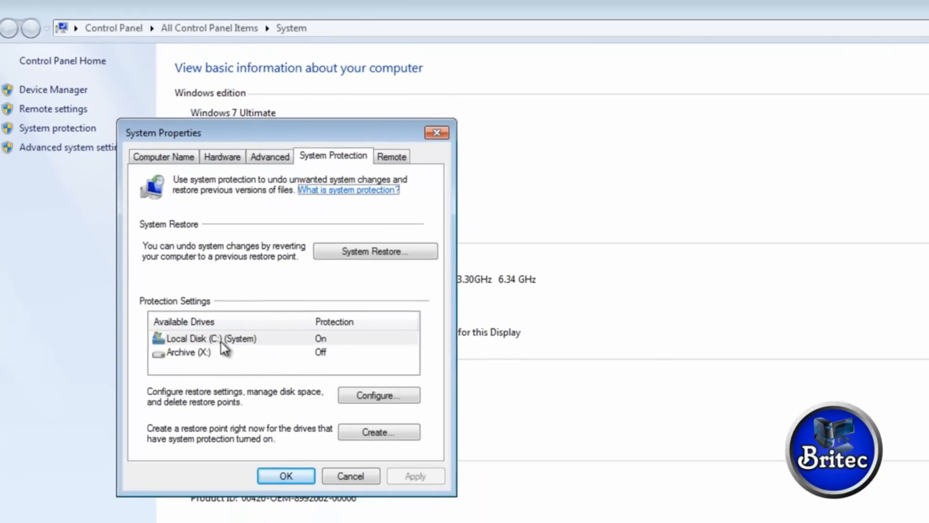
left_click(204, 338)
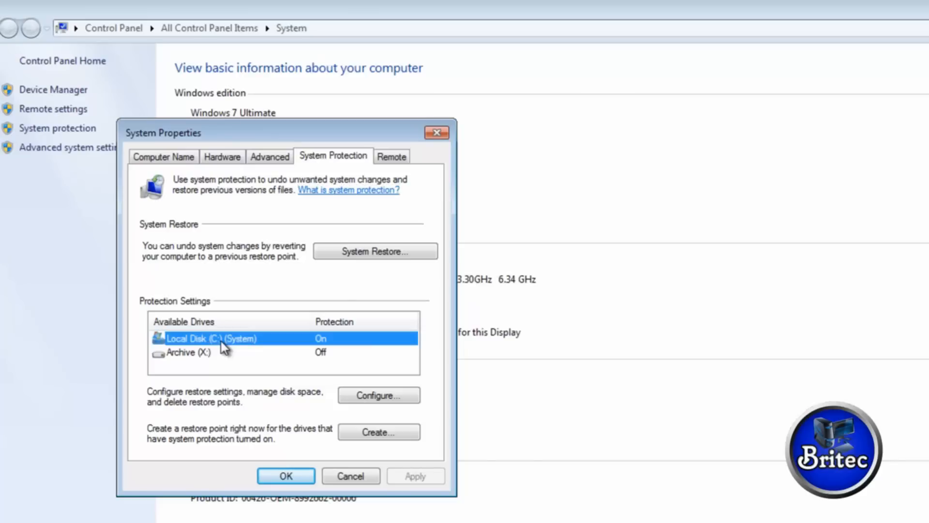
left_click(379, 395)
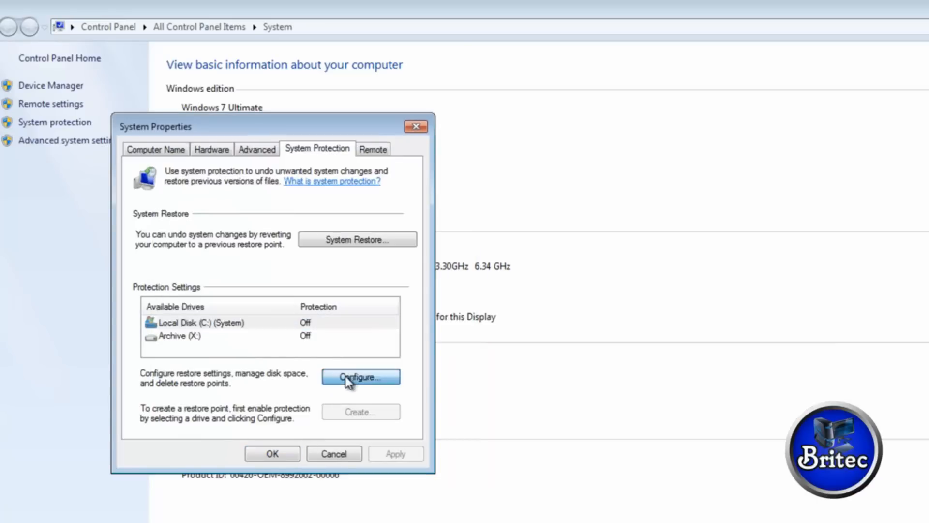
- Reconfigure Local Disk (C:) to Restore system settings and previous file versions, turning protection back on
left_click(360, 376)
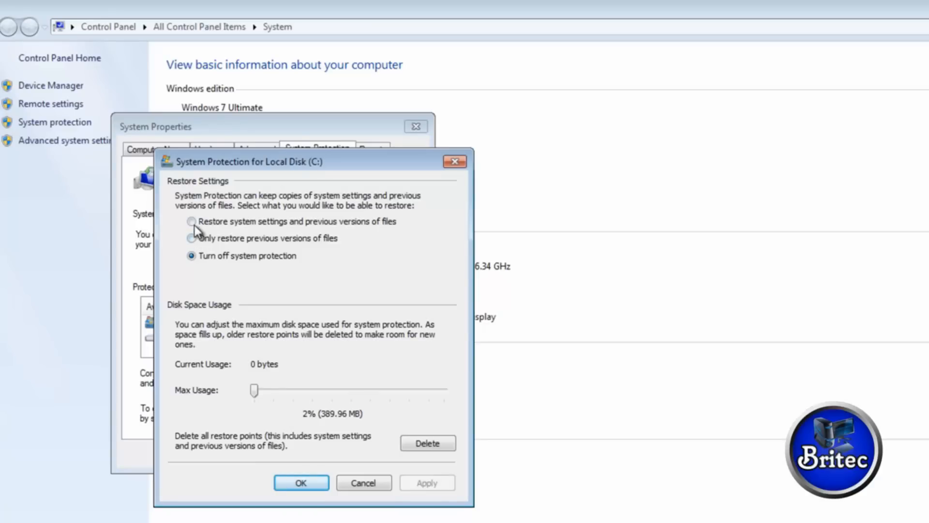
left_click(191, 221)
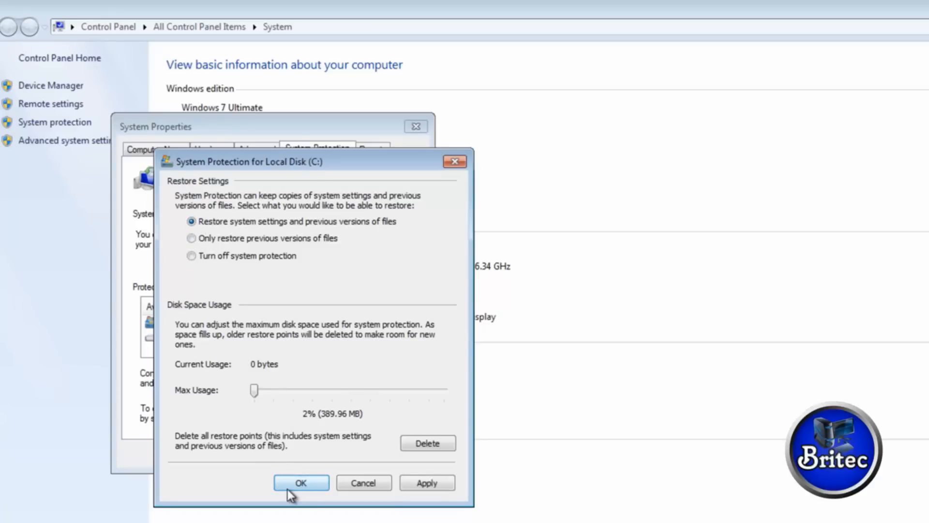
left_click(301, 482)
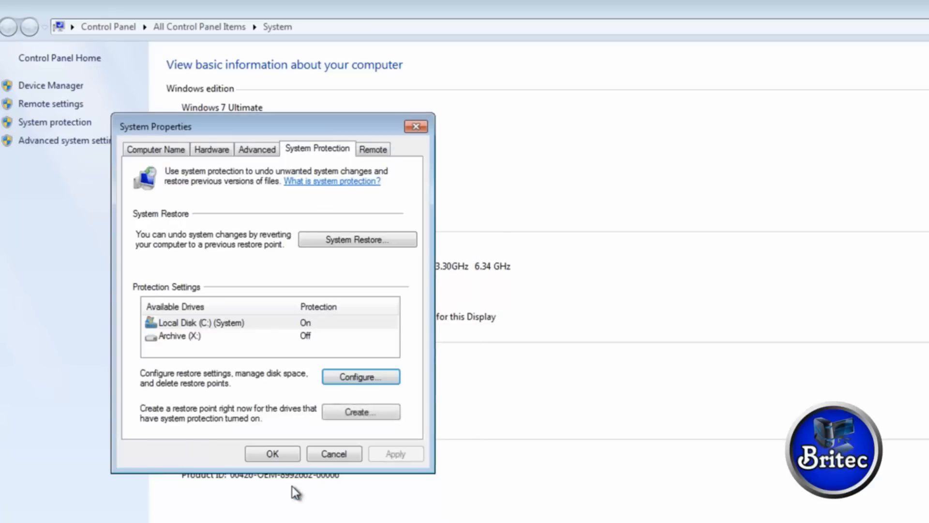
- Create a new restore point described as 'clean' and dismiss the success message
left_click(360, 413)
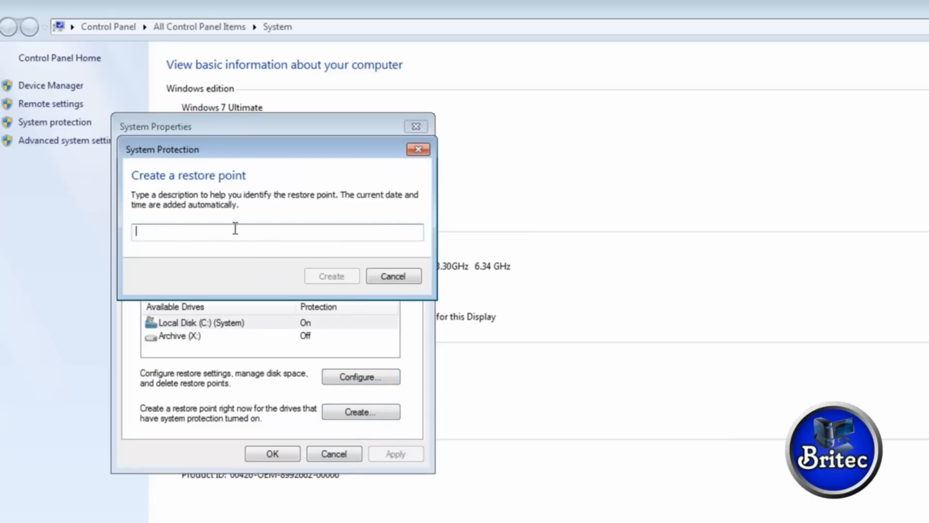
type("clean")
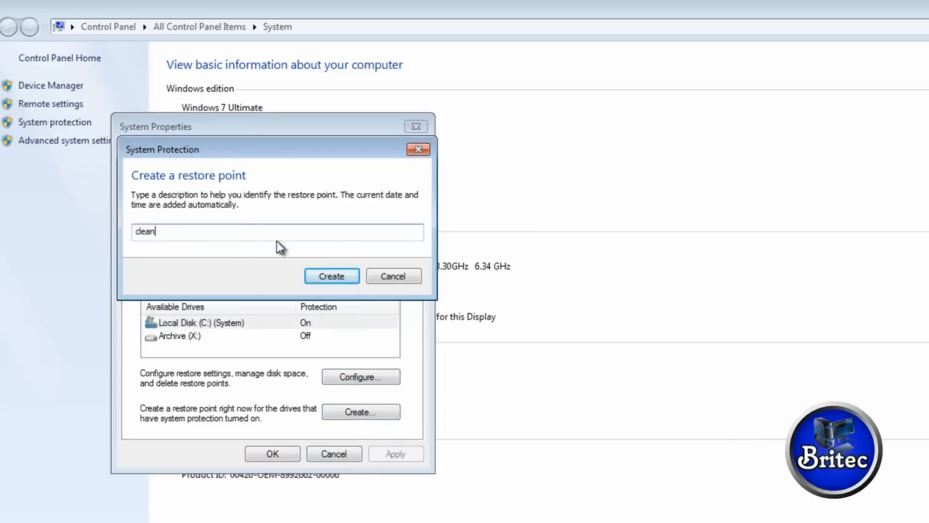
left_click(331, 275)
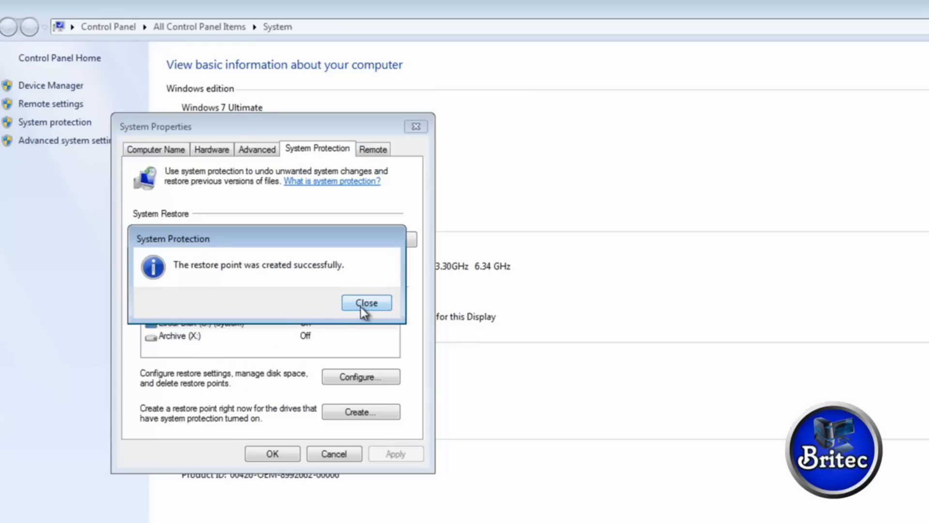
left_click(365, 302)
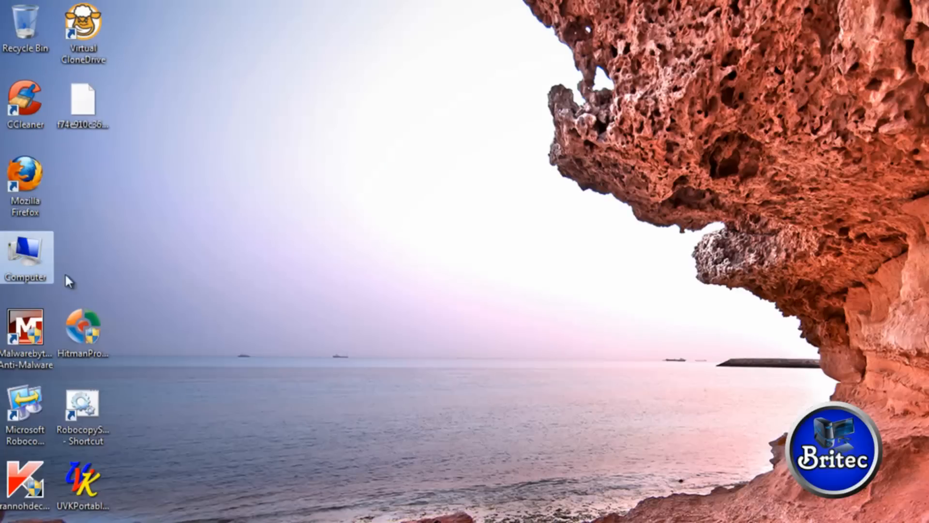
mouse_move(242, 508)
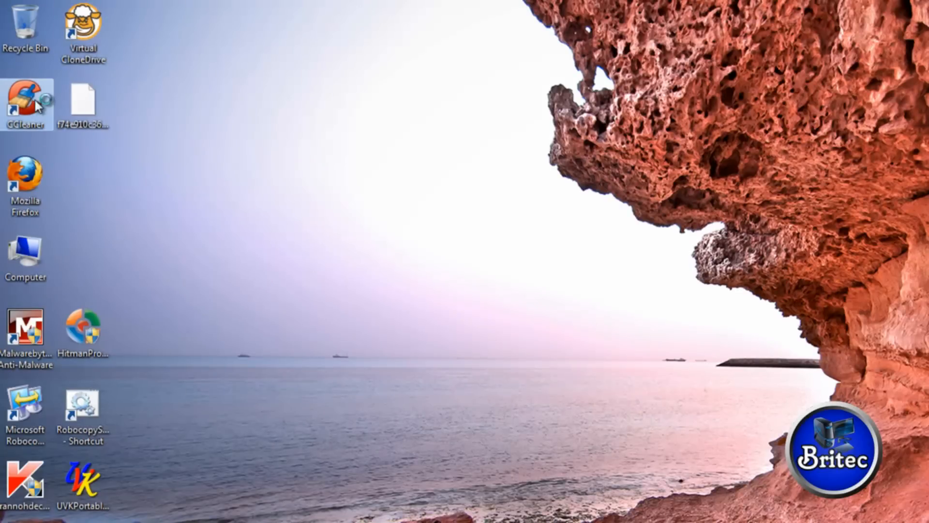
- Launch CCleaner, analyze the temporary files and run the cleaner, removing 8.32 MB
double_click(26, 101)
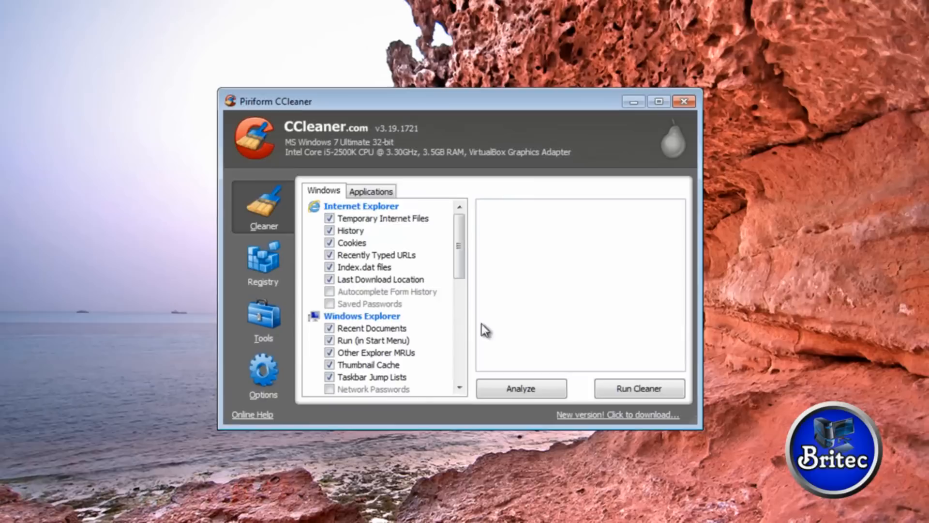
left_click(521, 388)
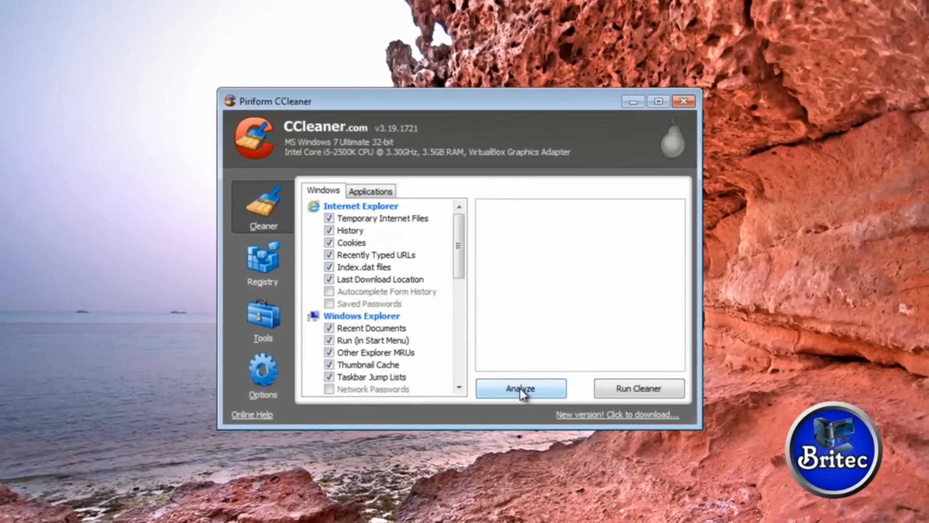
left_click(520, 388)
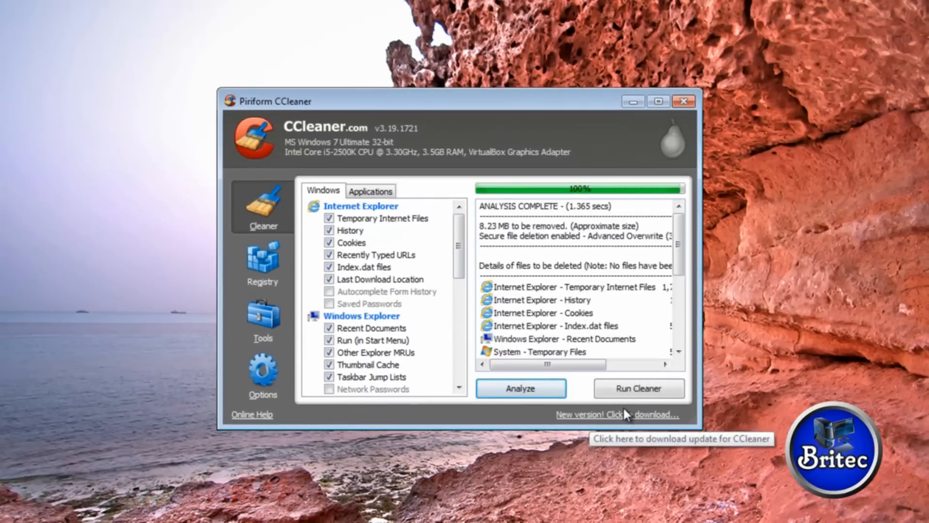
left_click(520, 388)
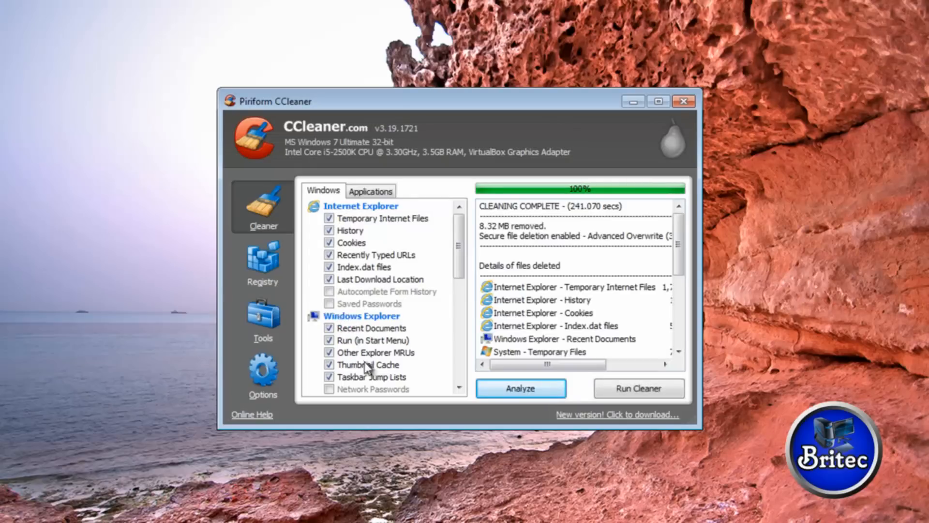
- Scan the registry, finding 77 issues, and start fixing them without a backup
left_click(263, 263)
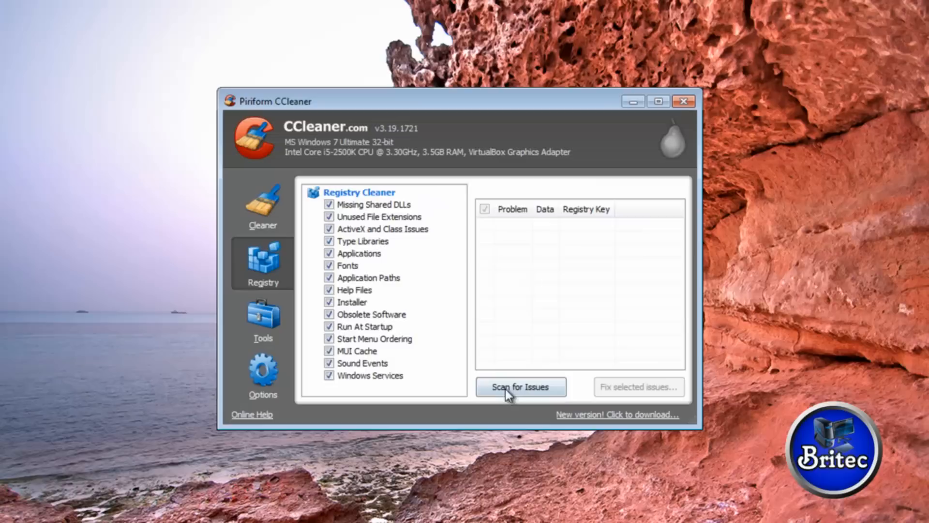
left_click(520, 386)
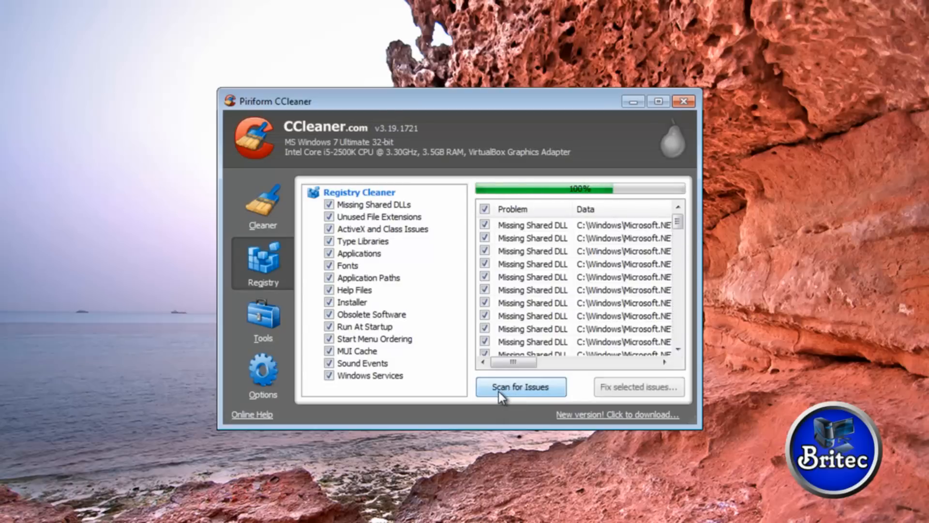
left_click(637, 386)
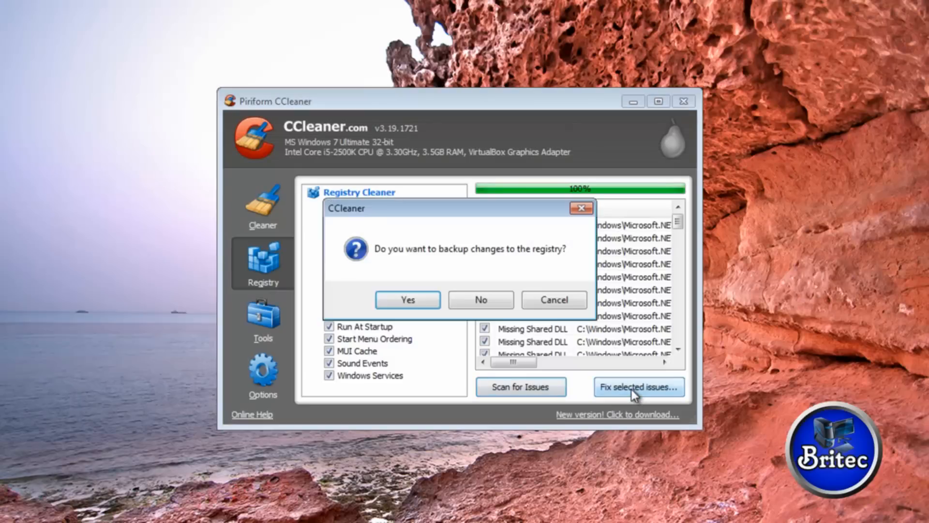
mouse_move(481, 299)
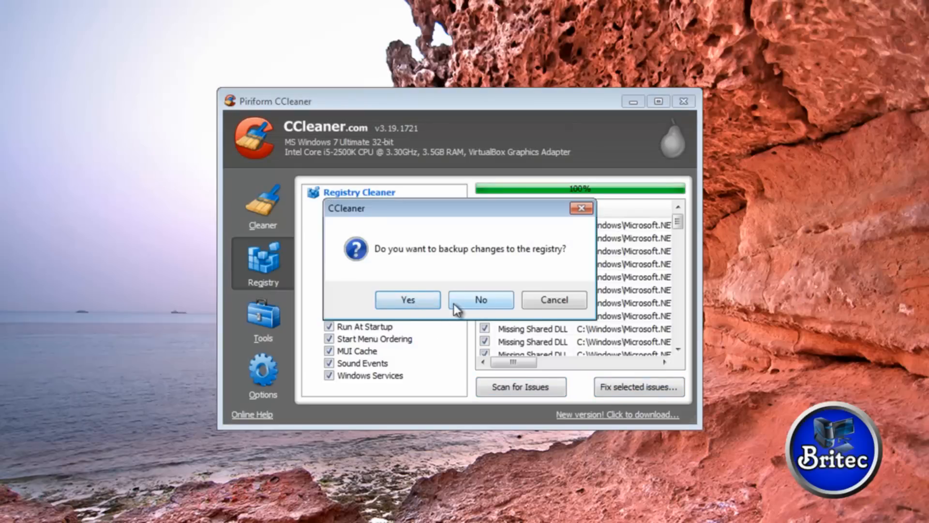
left_click(481, 299)
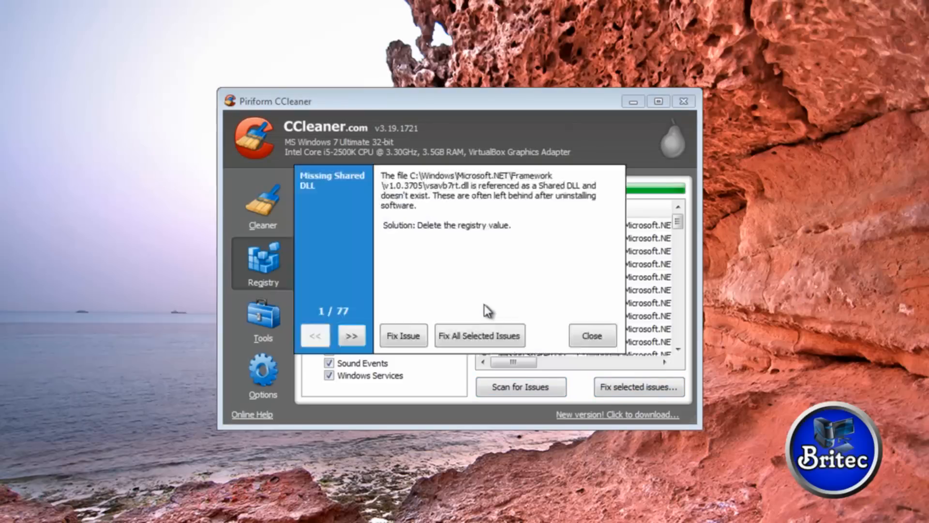
- Fix all 77 selected issues at once, then close the fixer and CCleaner
left_click(479, 336)
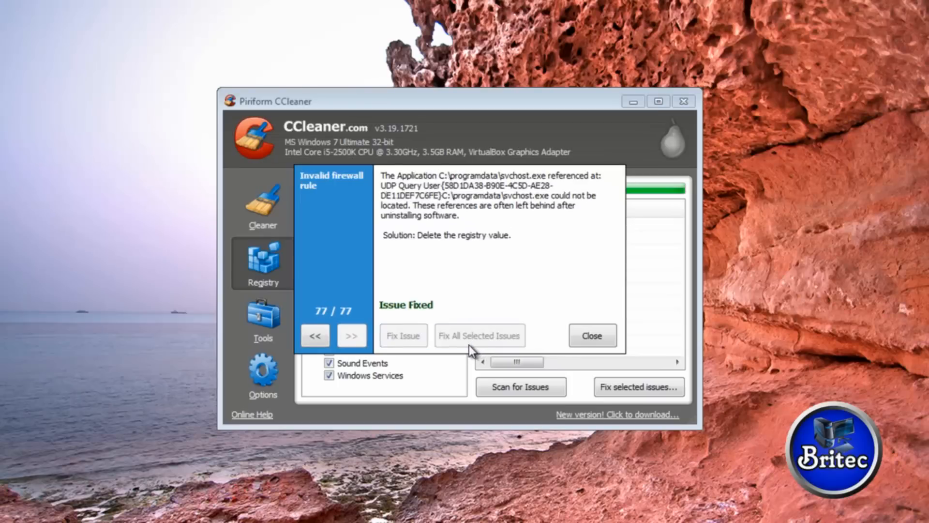
left_click(592, 336)
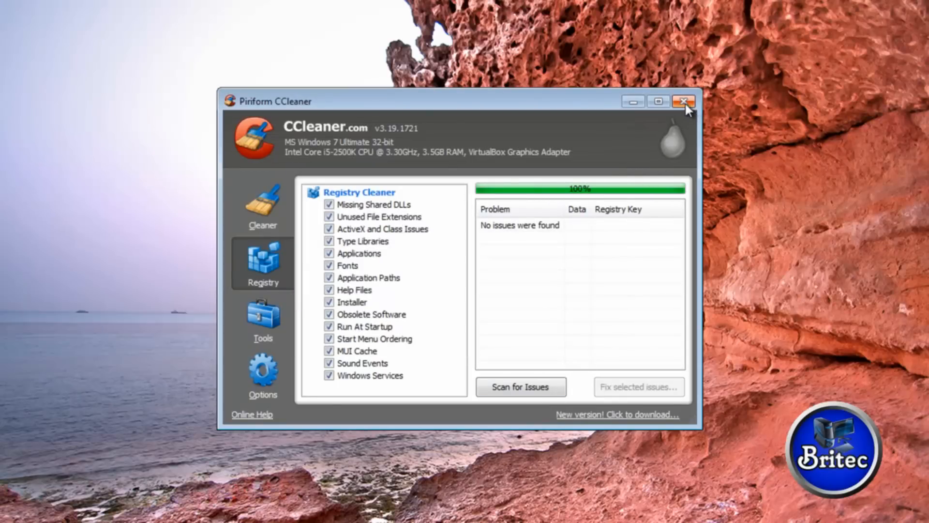
left_click(685, 101)
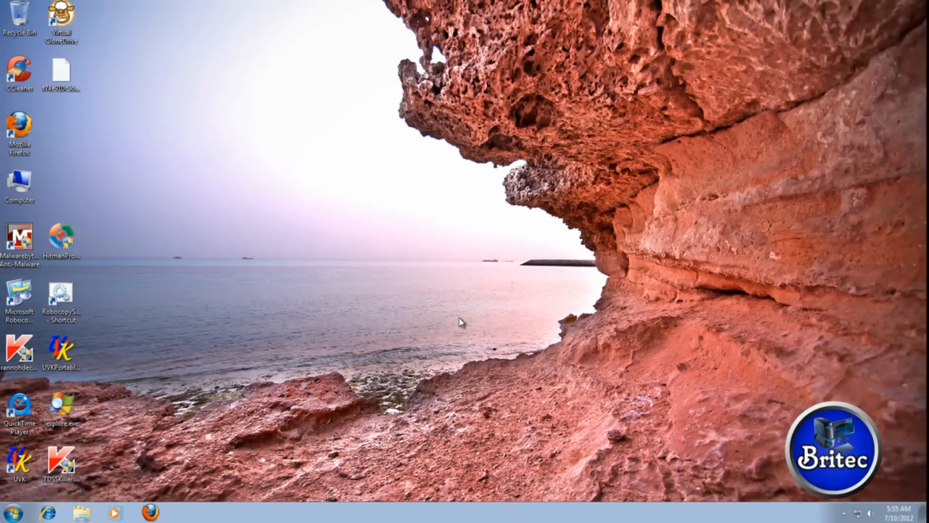
mouse_move(525, 351)
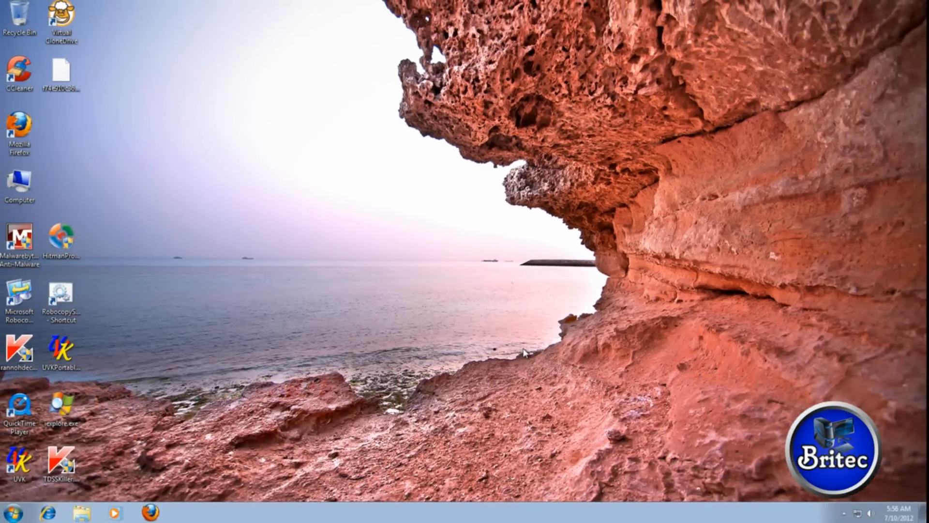